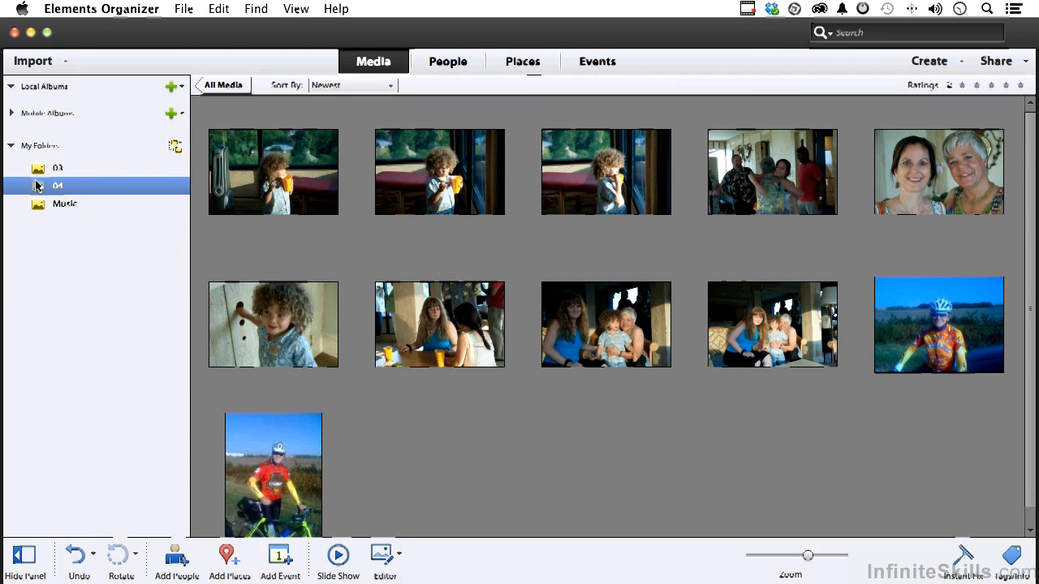
Create an album from folder 04 and rename it 'Slideshow'
right_click(58, 185)
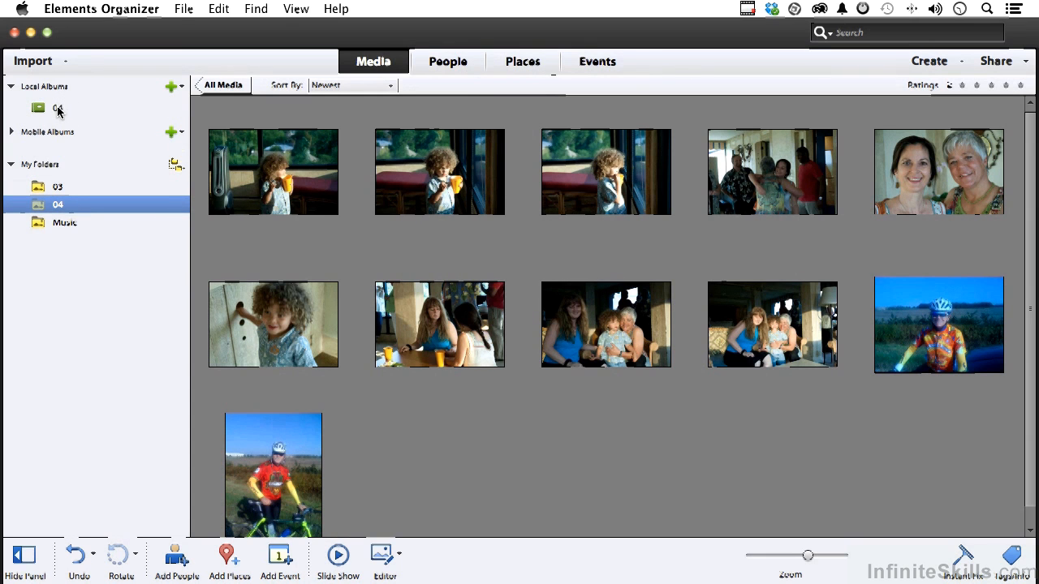
right_click(58, 108)
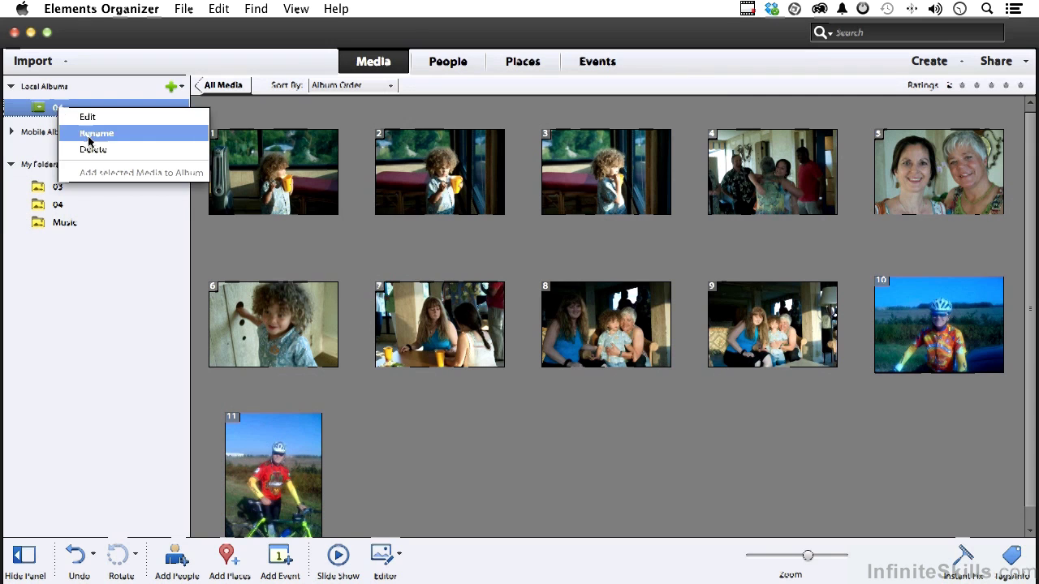
click(96, 132)
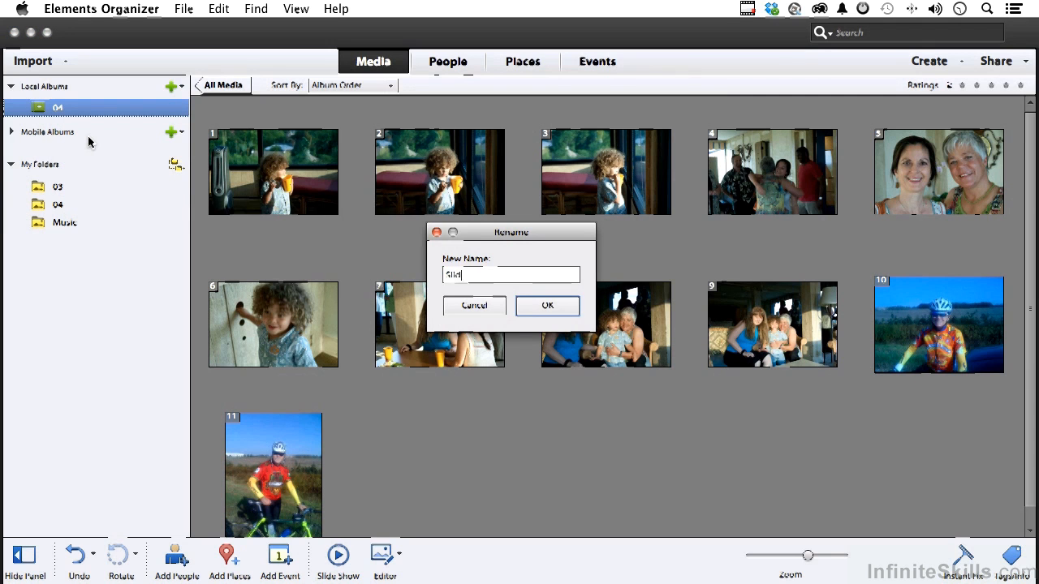
click(547, 305)
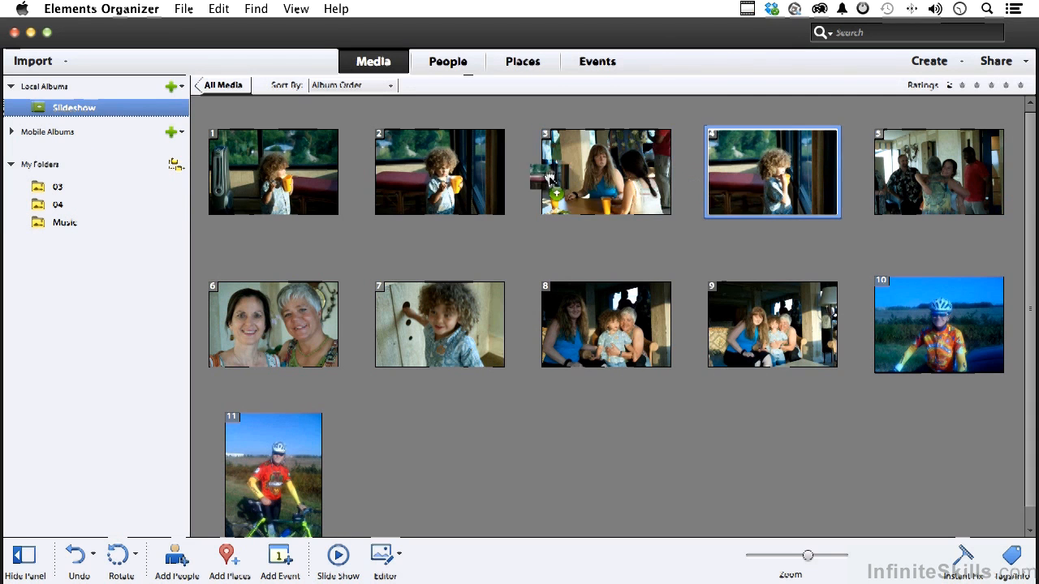
Place the women-at-table photo fourth, then cancel deleting the cyclist photo from the catalog
click(605, 171)
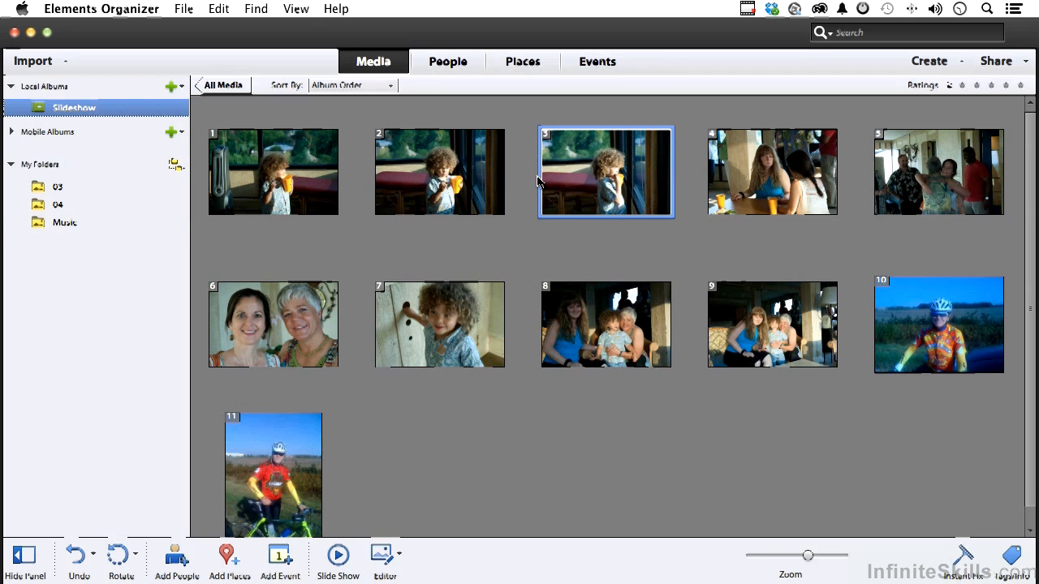
mouse_move(809, 236)
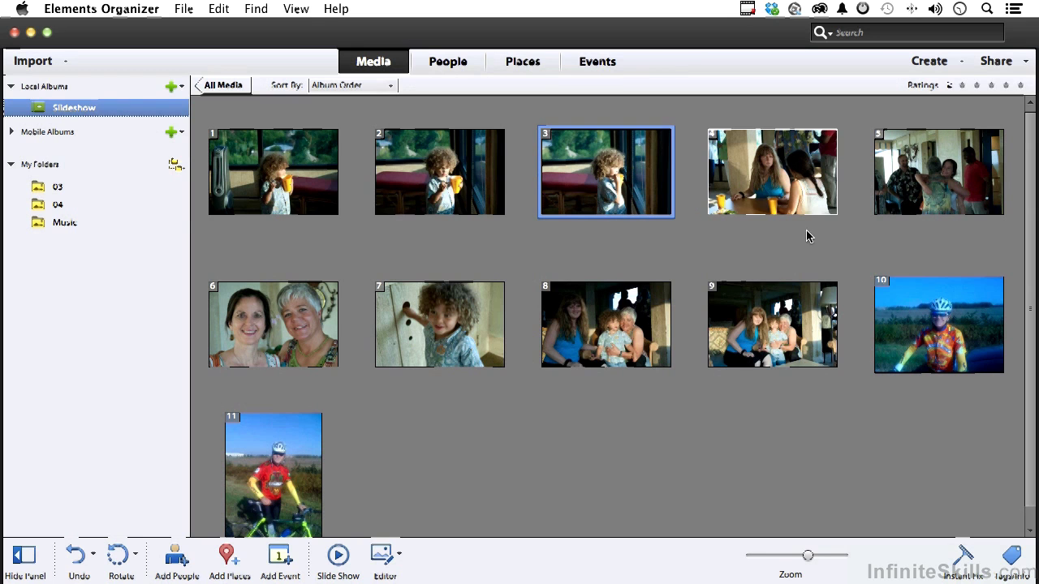
click(938, 325)
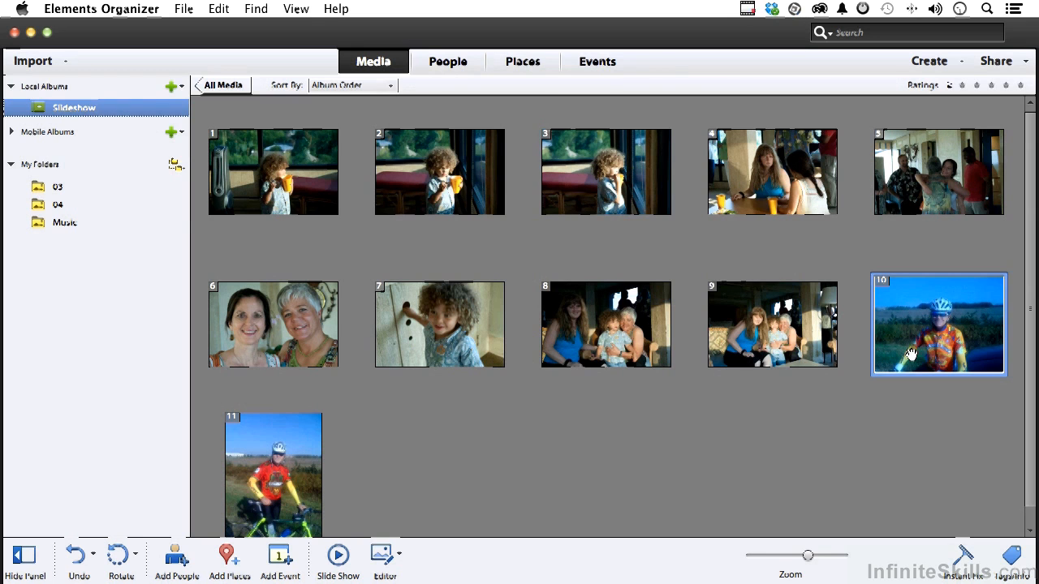
mouse_move(277, 472)
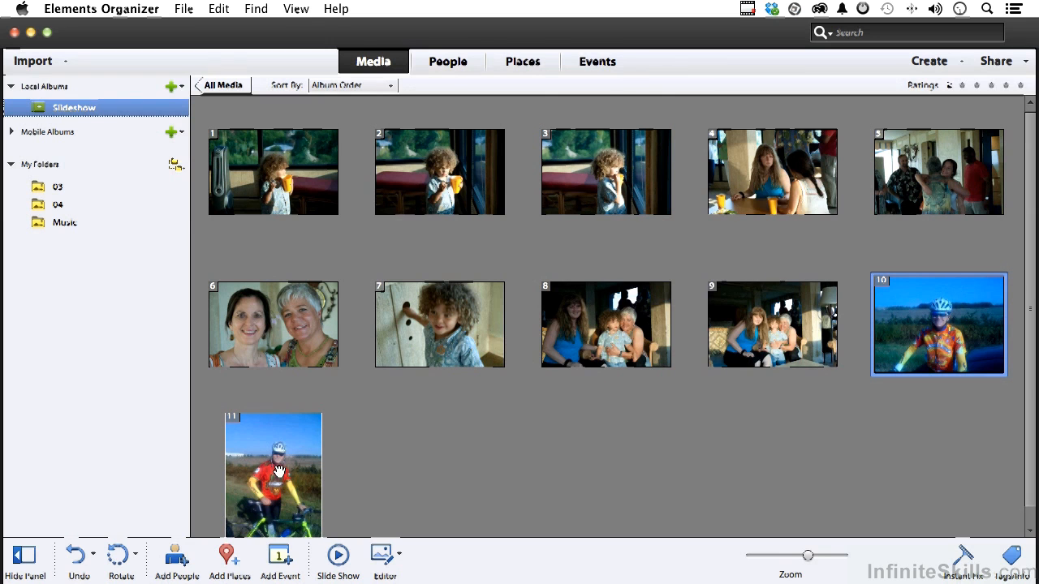
mouse_move(962, 308)
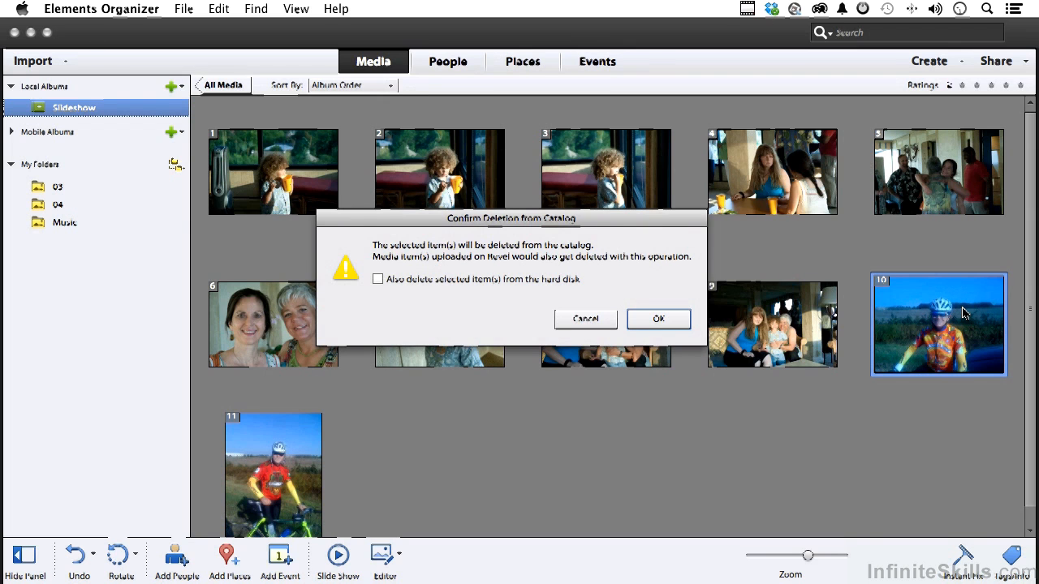
mouse_move(532, 350)
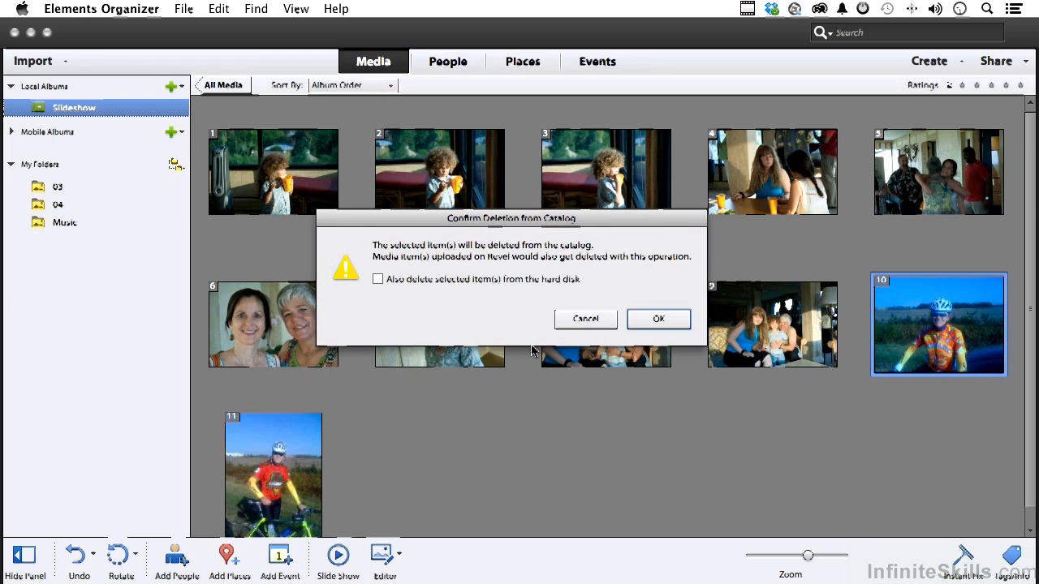
click(585, 319)
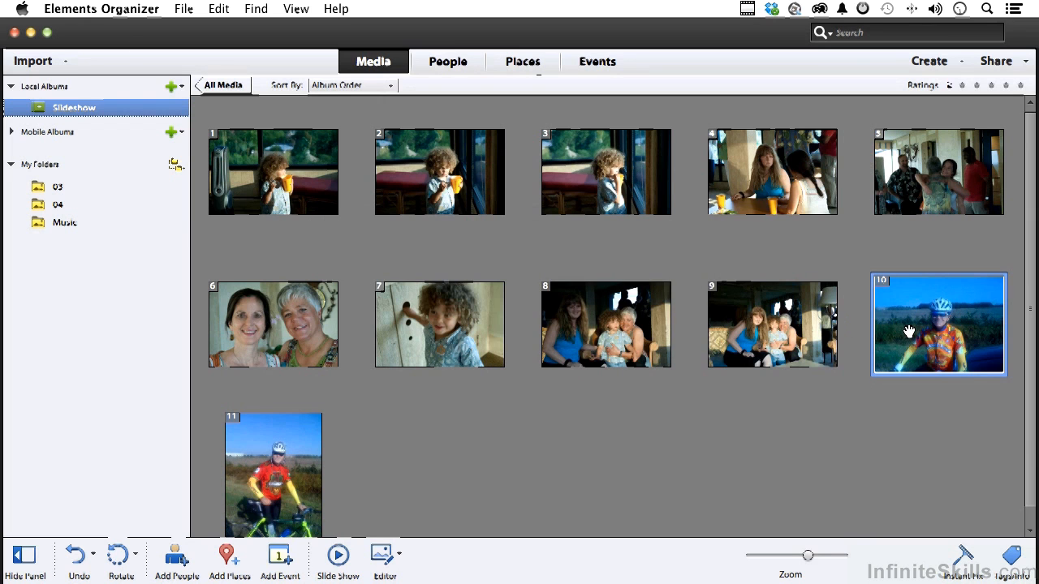
Remove the two cyclist photos from Slideshow, check folder 04, and return to the album
right_click(938, 324)
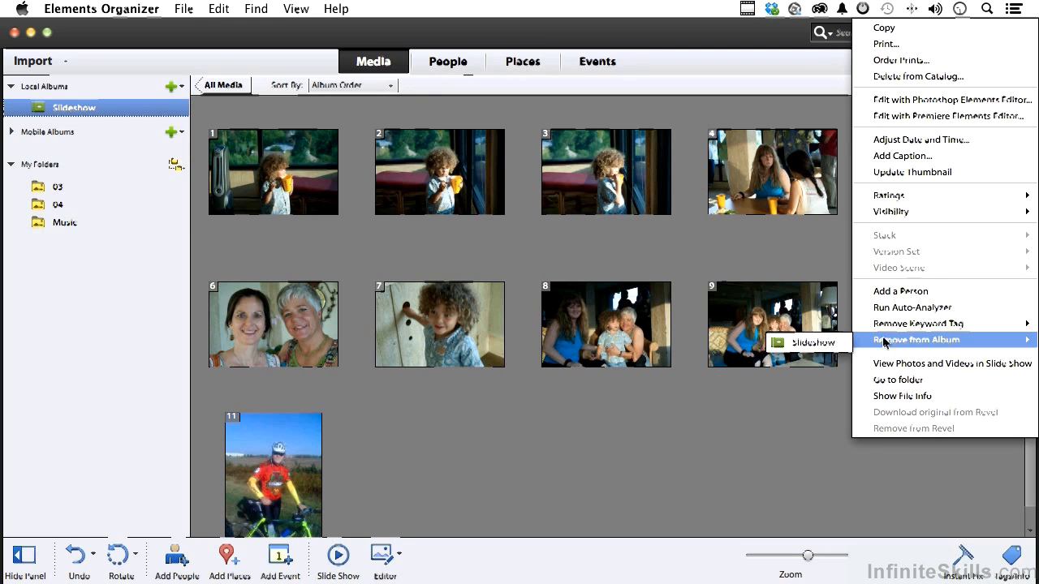
click(808, 342)
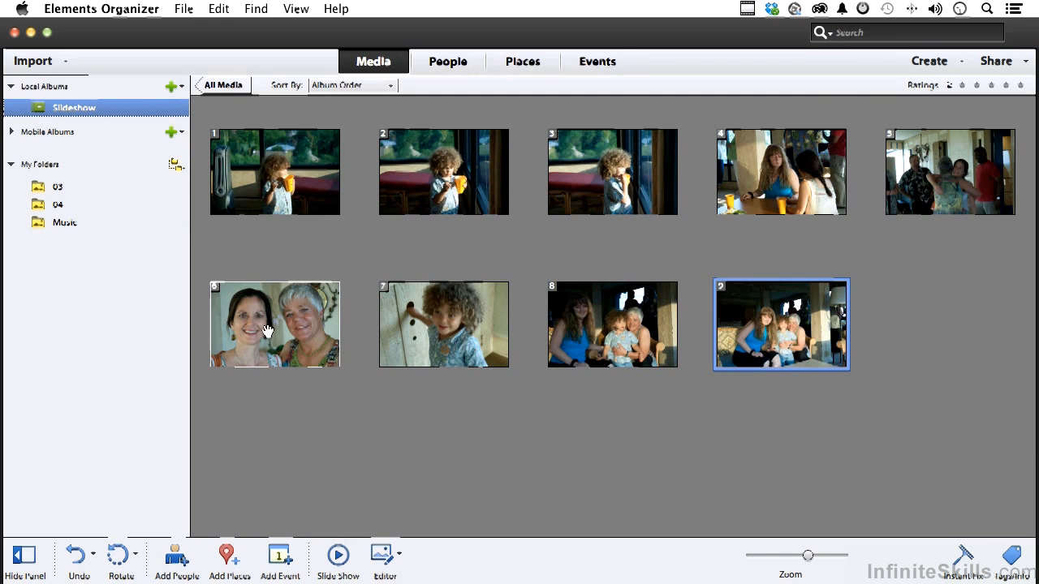
click(57, 205)
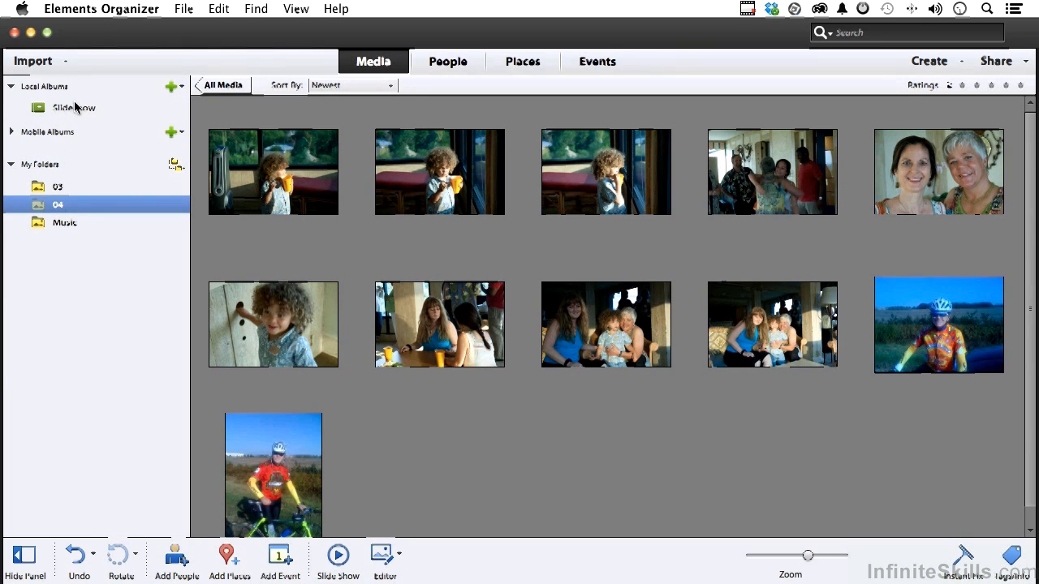
click(73, 107)
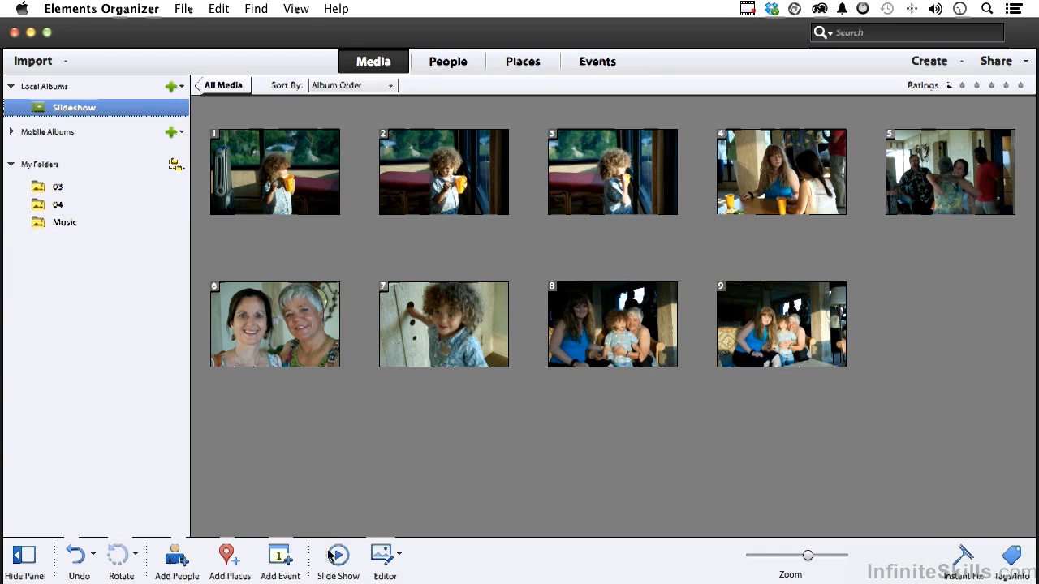
Remove the women-at-table photo from the album and start the eight-photo slideshow
double_click(949, 172)
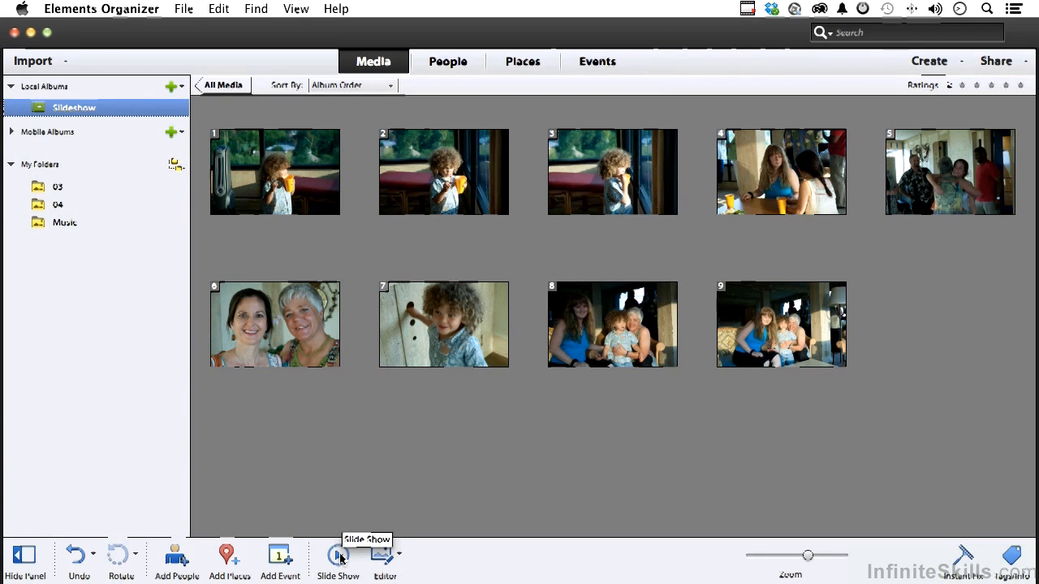
mouse_move(781, 156)
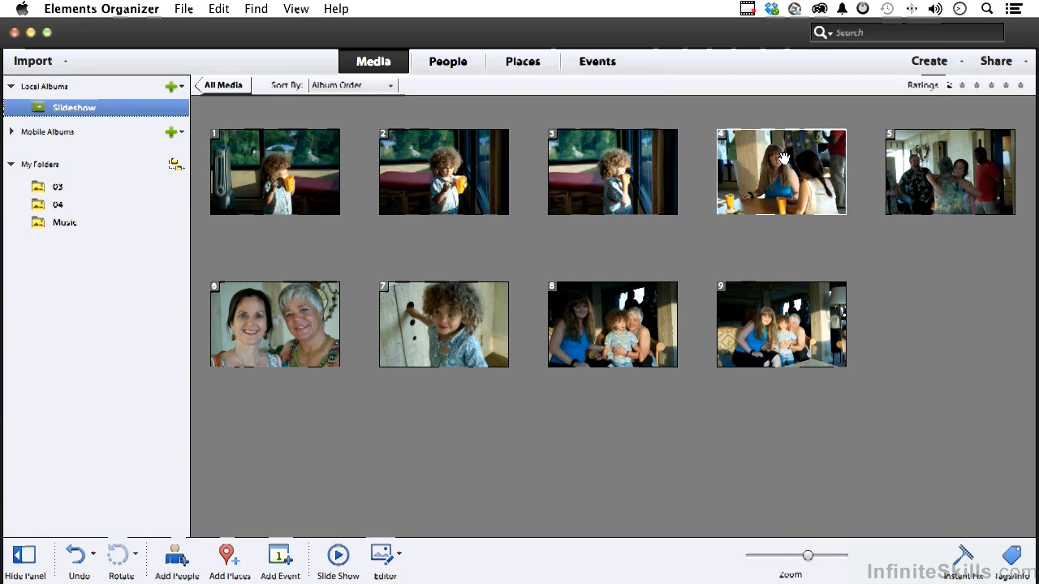
right_click(781, 171)
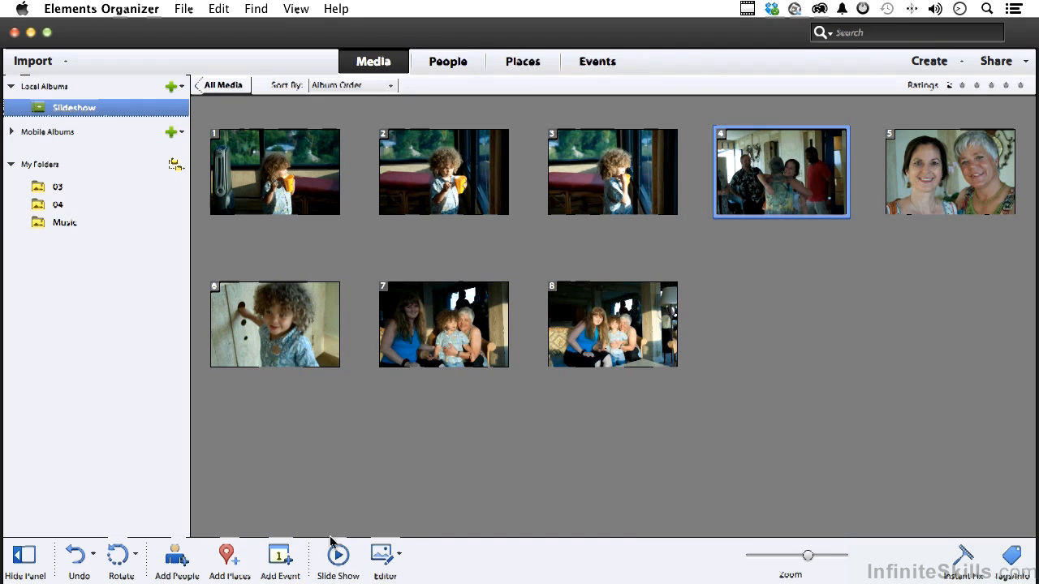
click(337, 560)
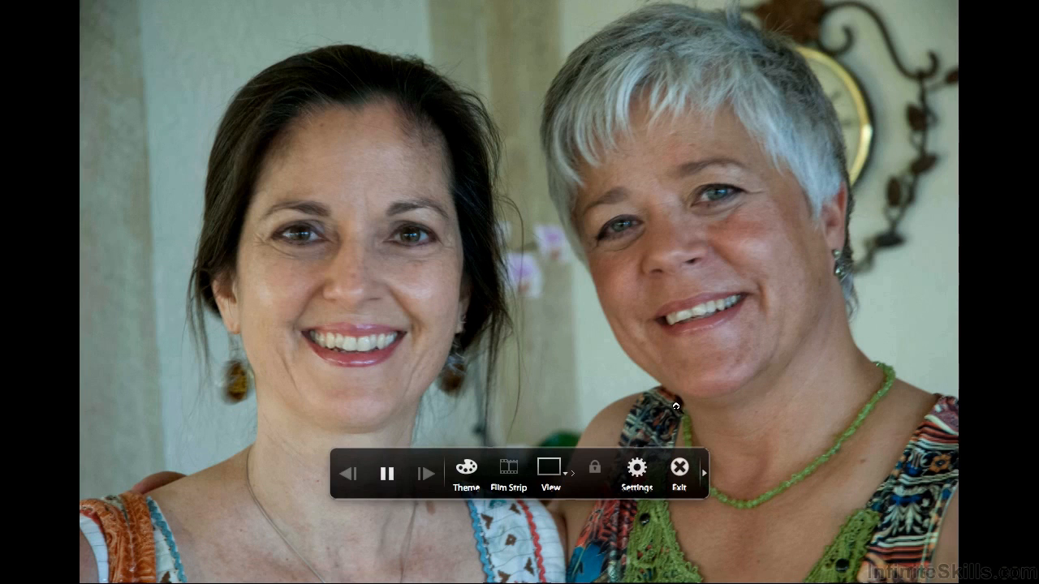
Pause on the curly-haired toddler photo and expand the control bar to all controls
click(387, 474)
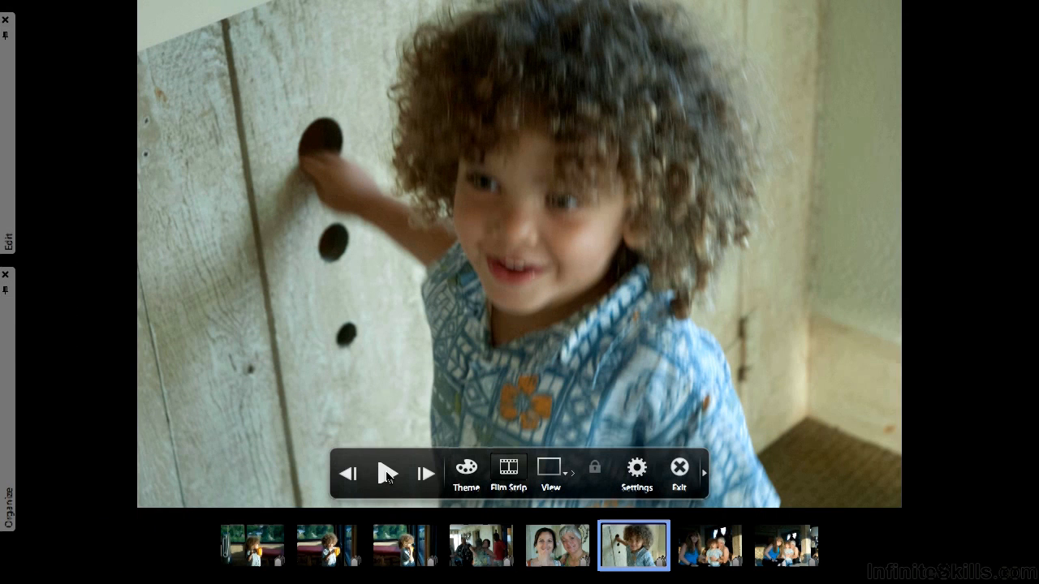
mouse_move(101, 336)
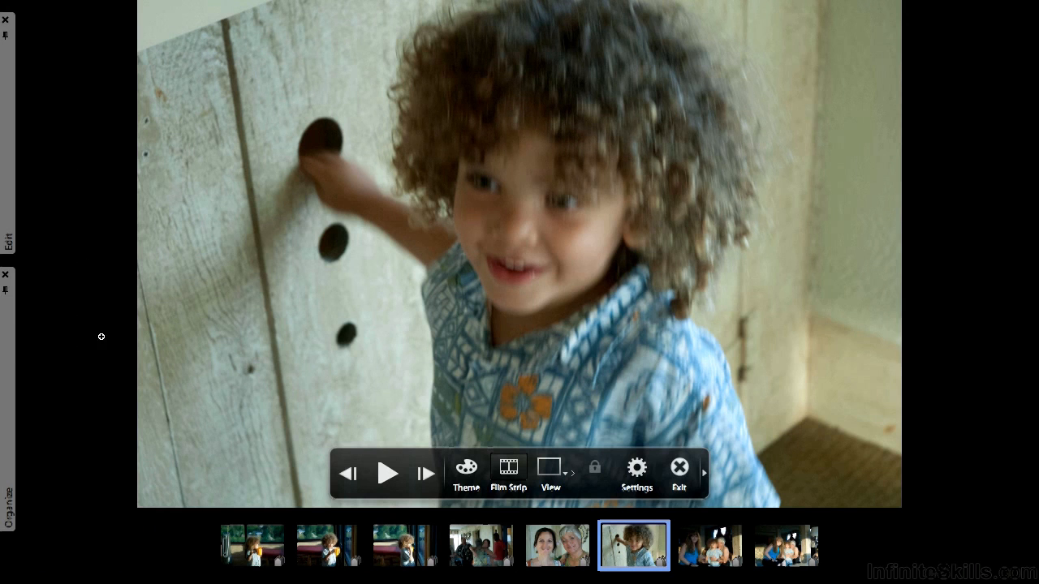
mouse_move(58, 491)
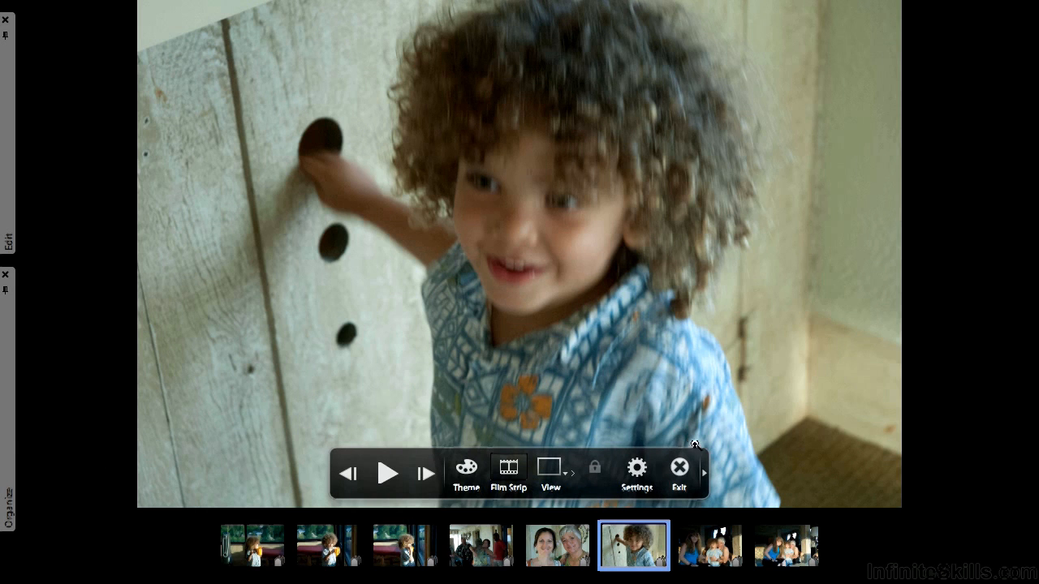
mouse_move(704, 473)
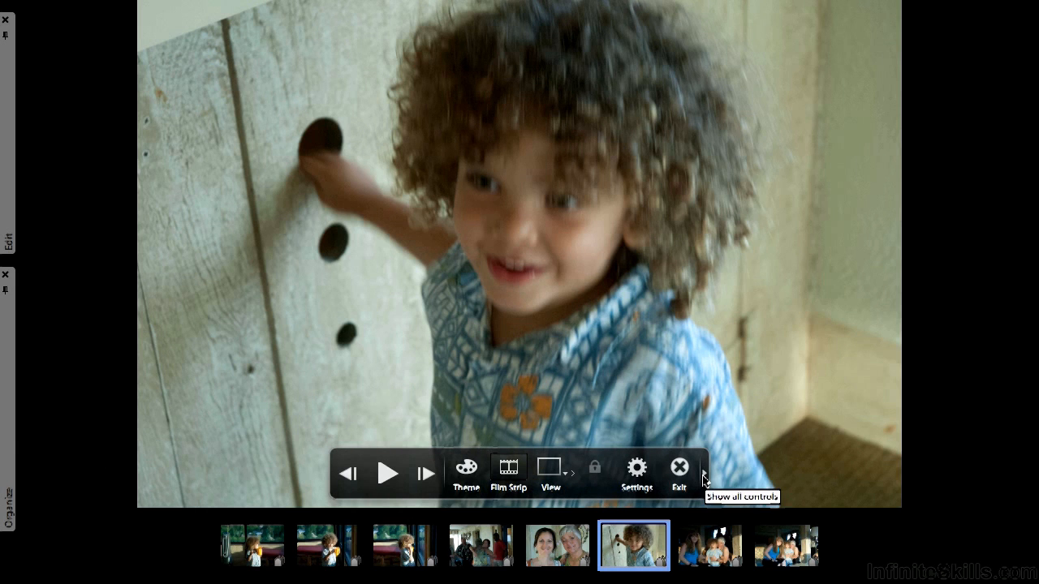
click(704, 474)
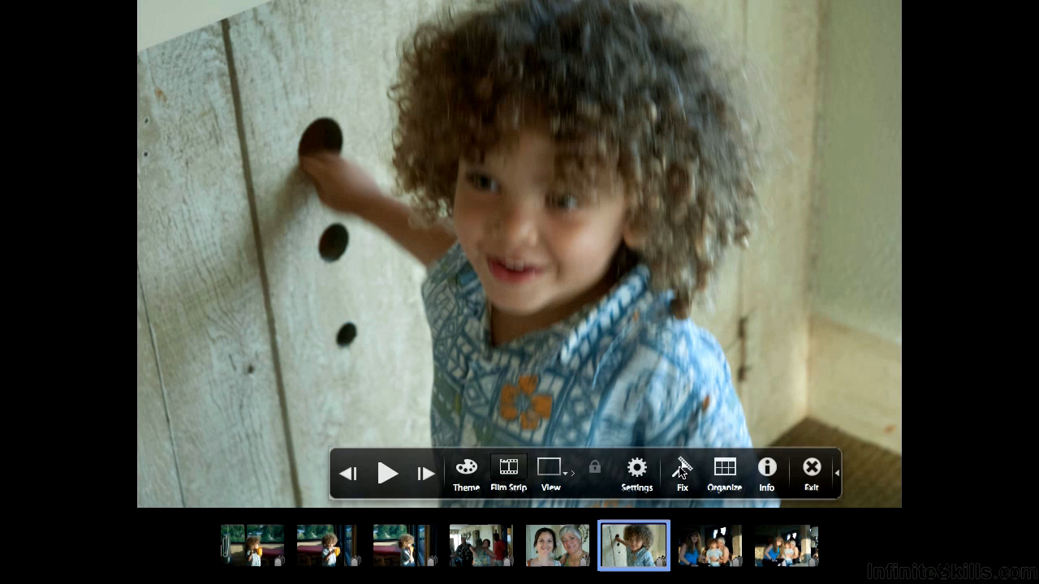
Show the Fix quick-edit panel, collapse it, and reopen it from the Edit side tab
click(681, 467)
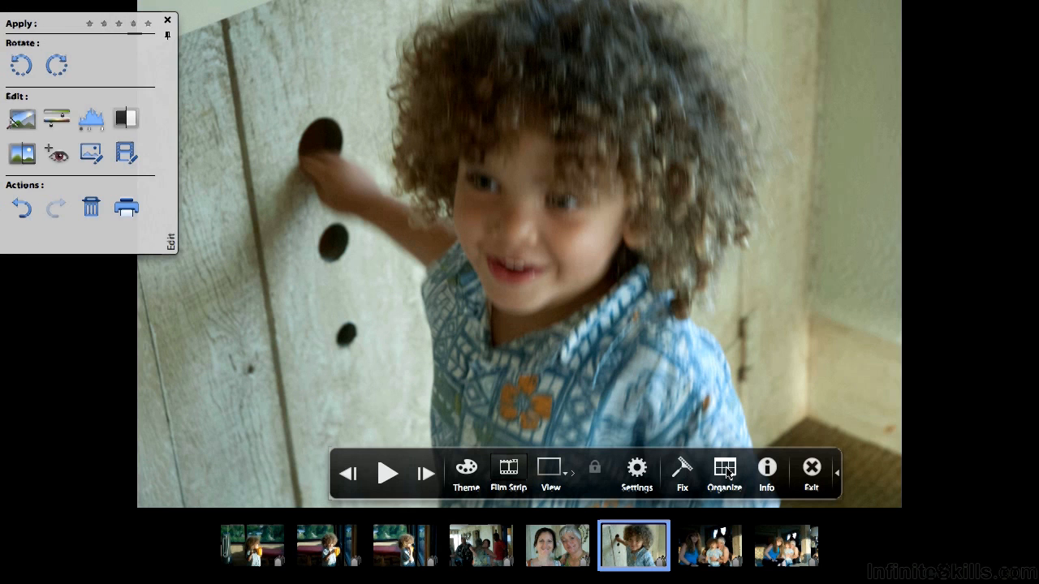
click(723, 473)
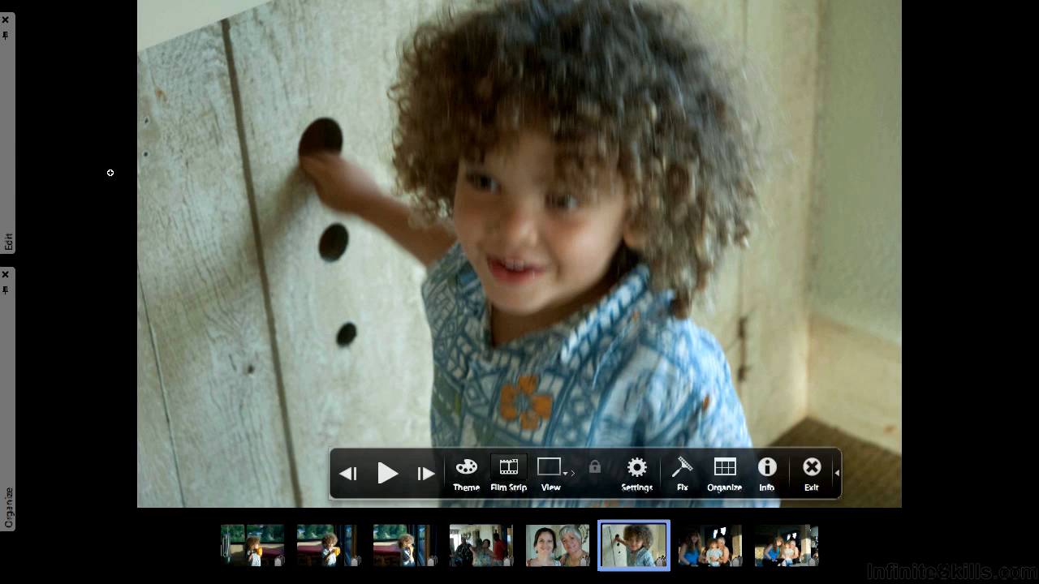
click(7, 241)
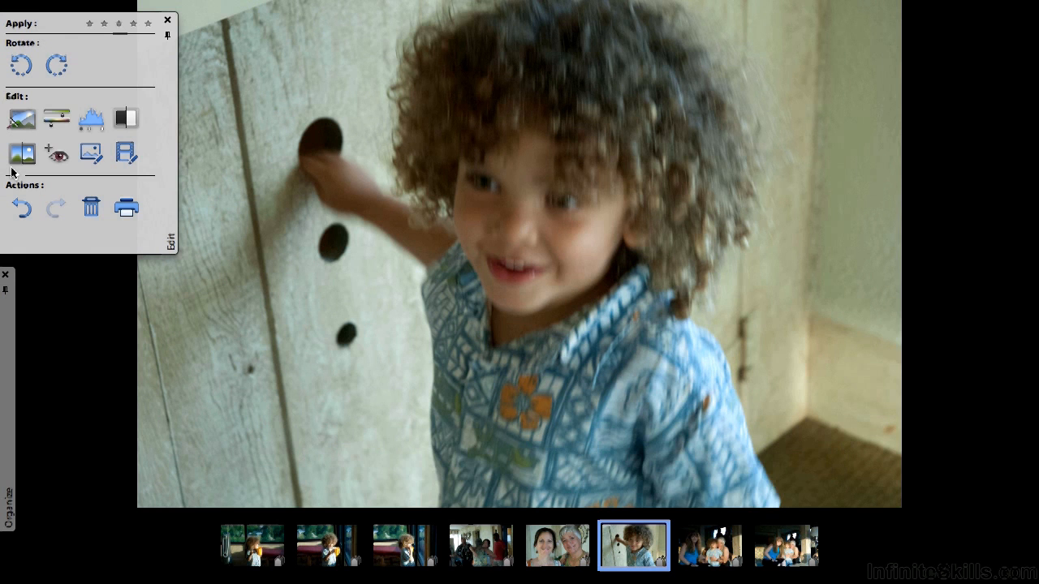
mouse_move(22, 64)
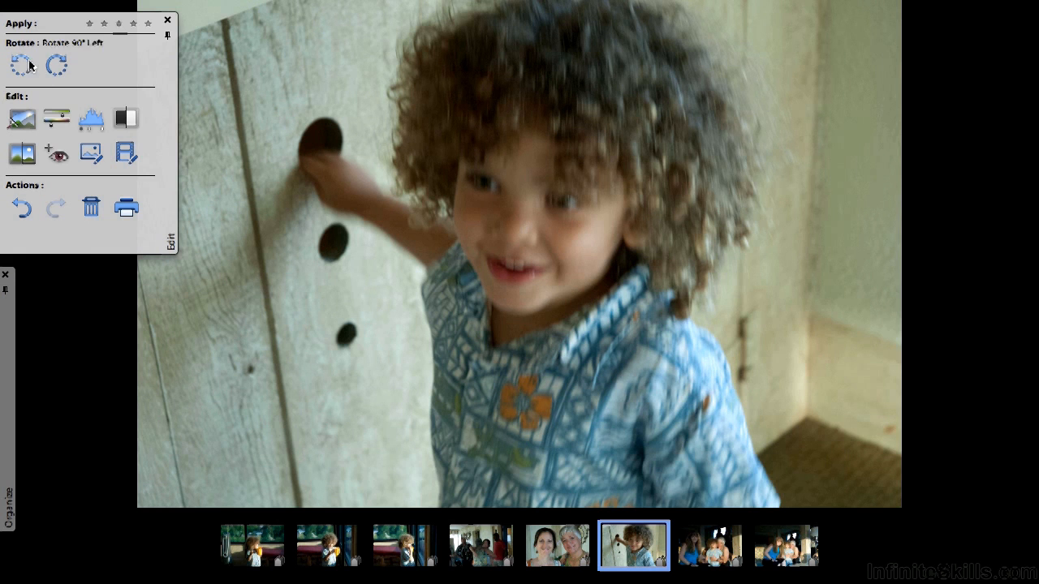
mouse_move(91, 238)
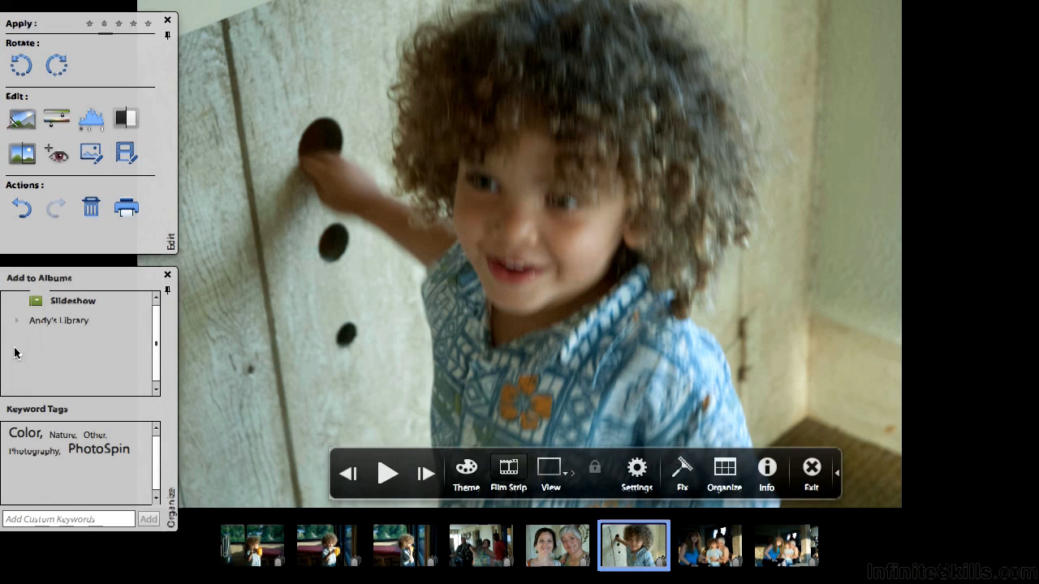
Collapse both the Edit panel and the Organize panel
click(167, 18)
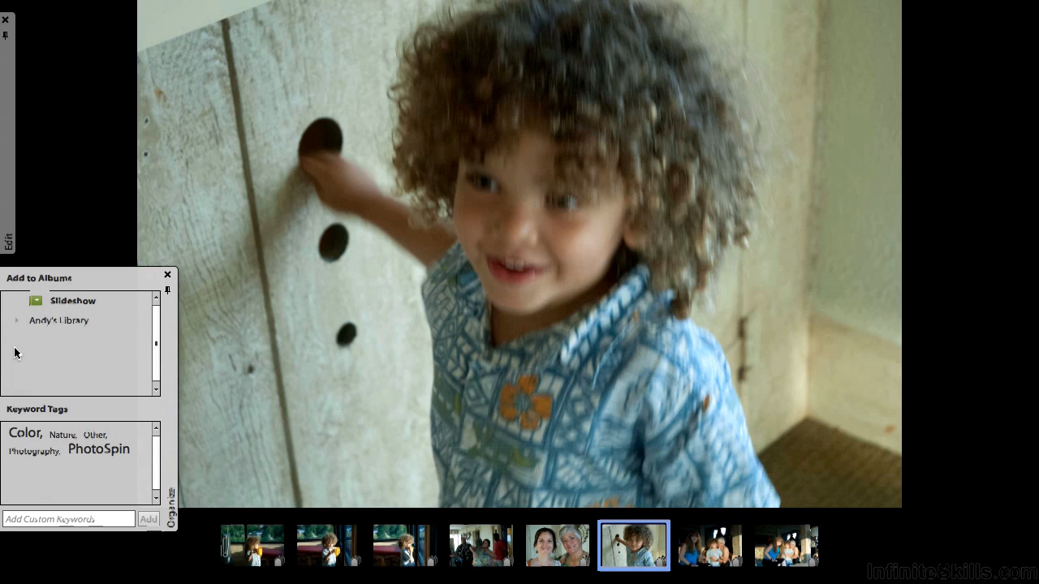
mouse_move(58, 424)
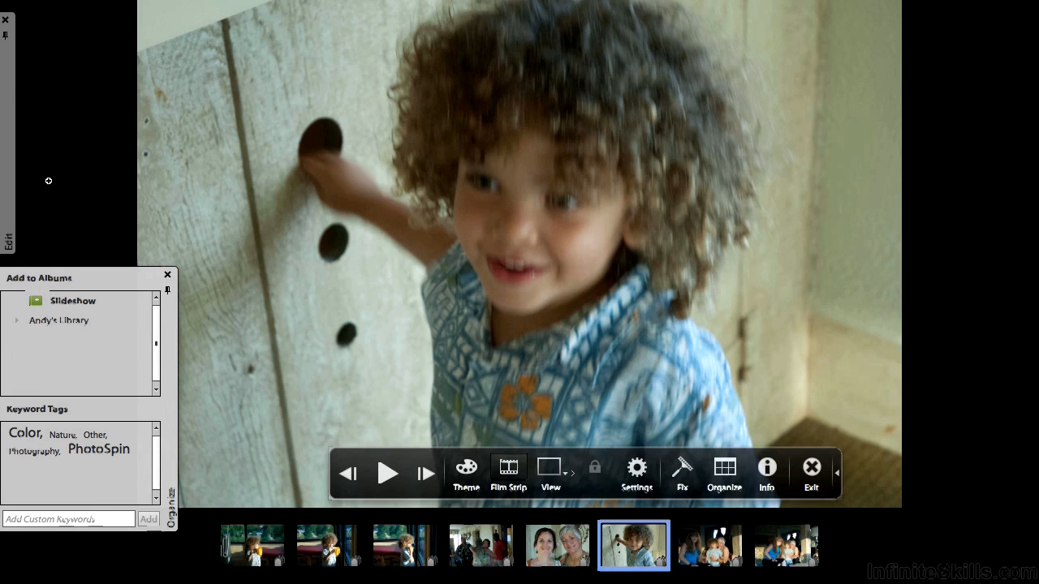
mouse_move(290, 223)
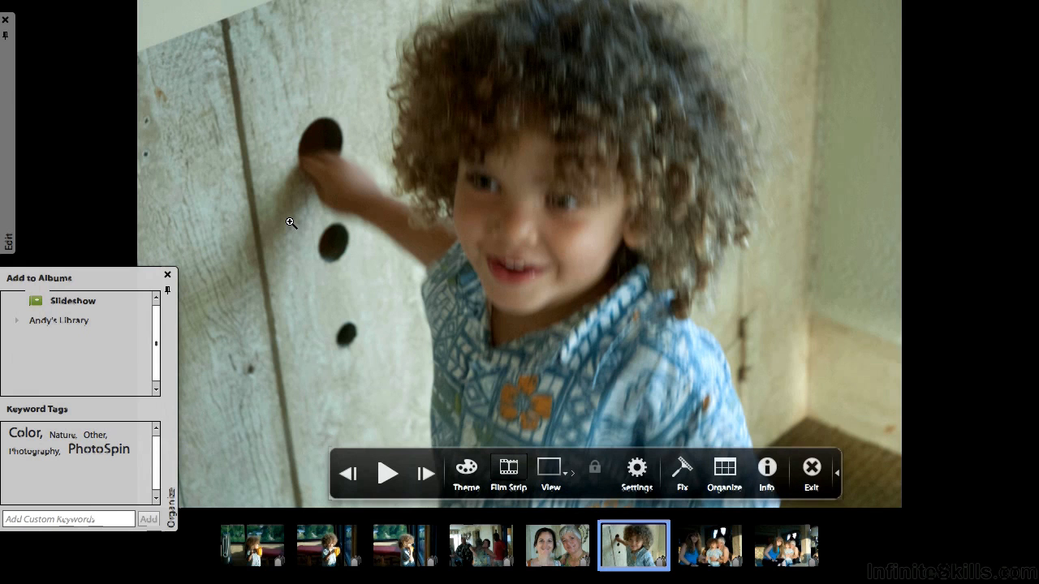
click(167, 275)
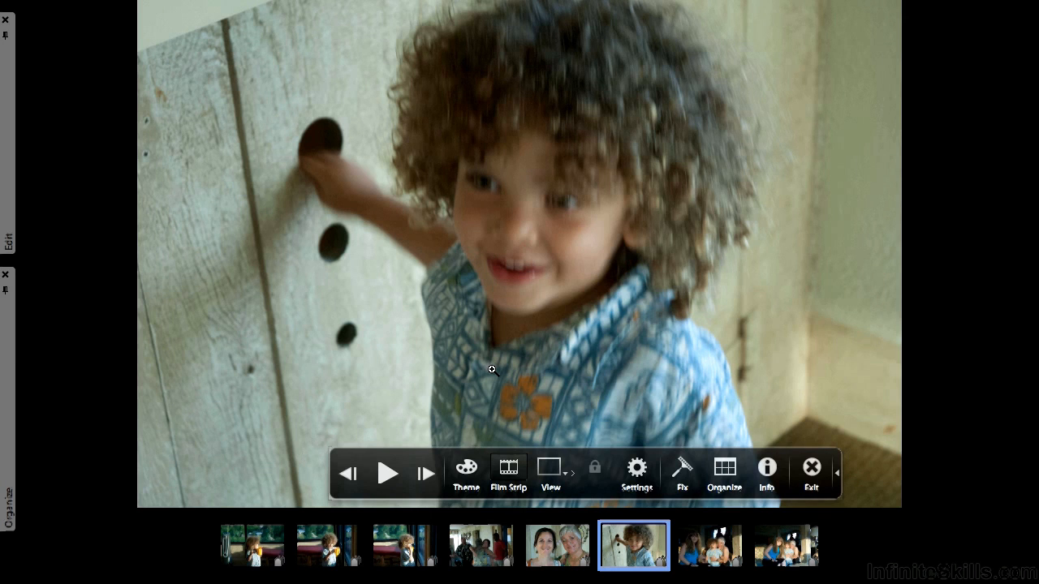
mouse_move(467, 466)
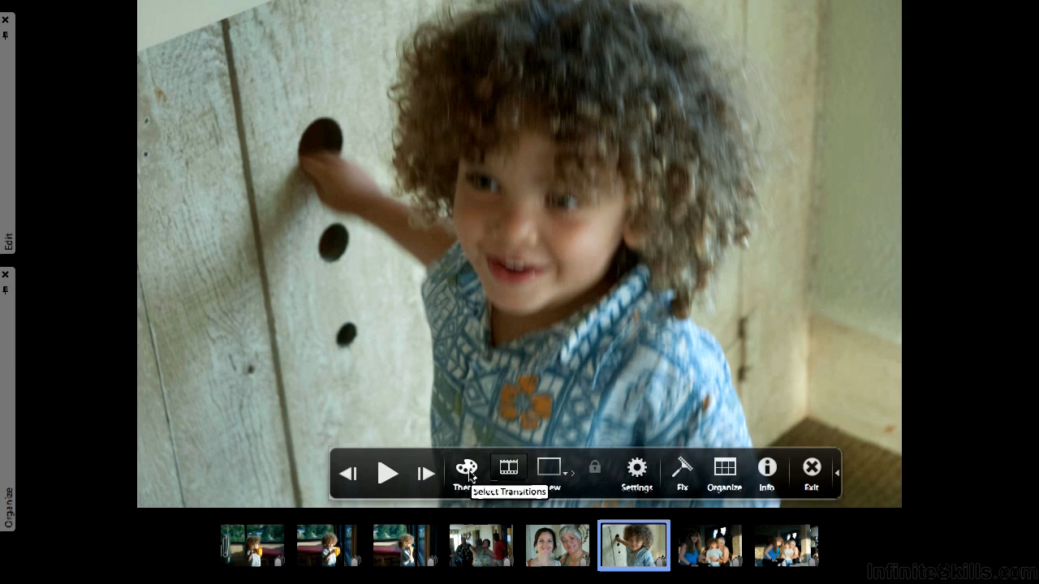
Bring up the Theme transition picker with Classic, Fade In/Out, Pan and Zoom, 3D Pixelate
click(467, 467)
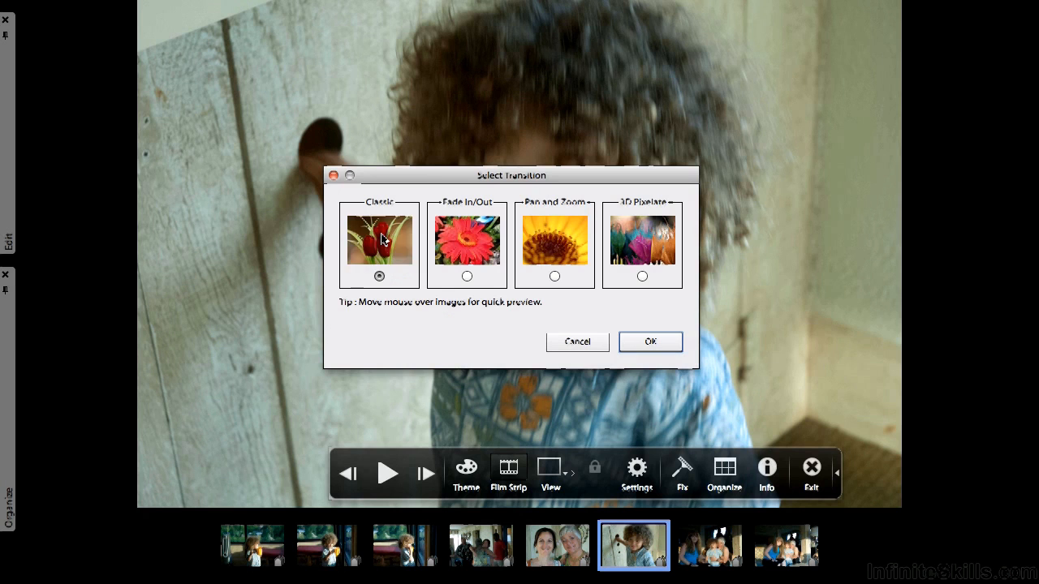
mouse_move(379, 238)
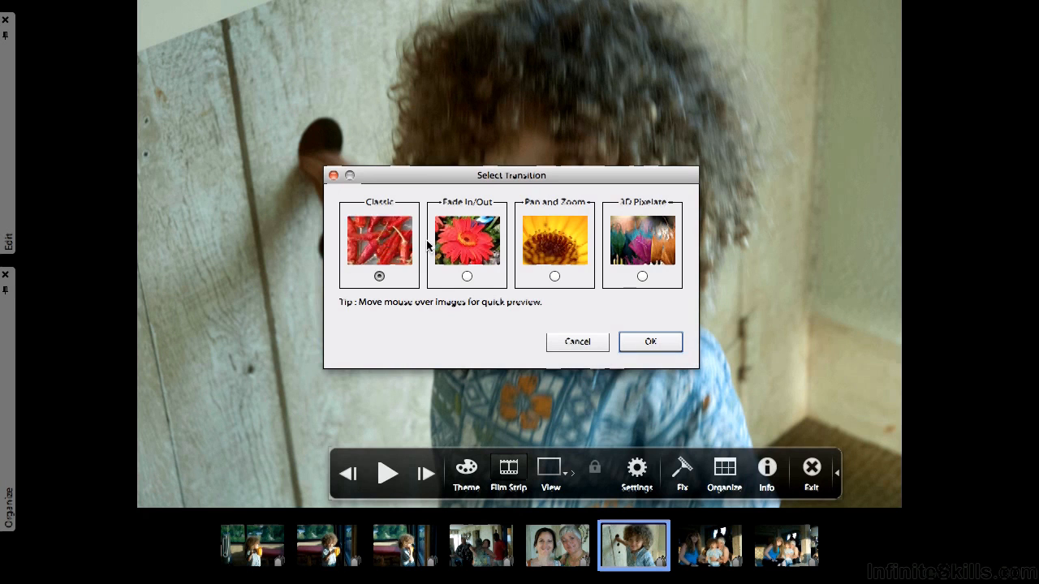
mouse_move(555, 243)
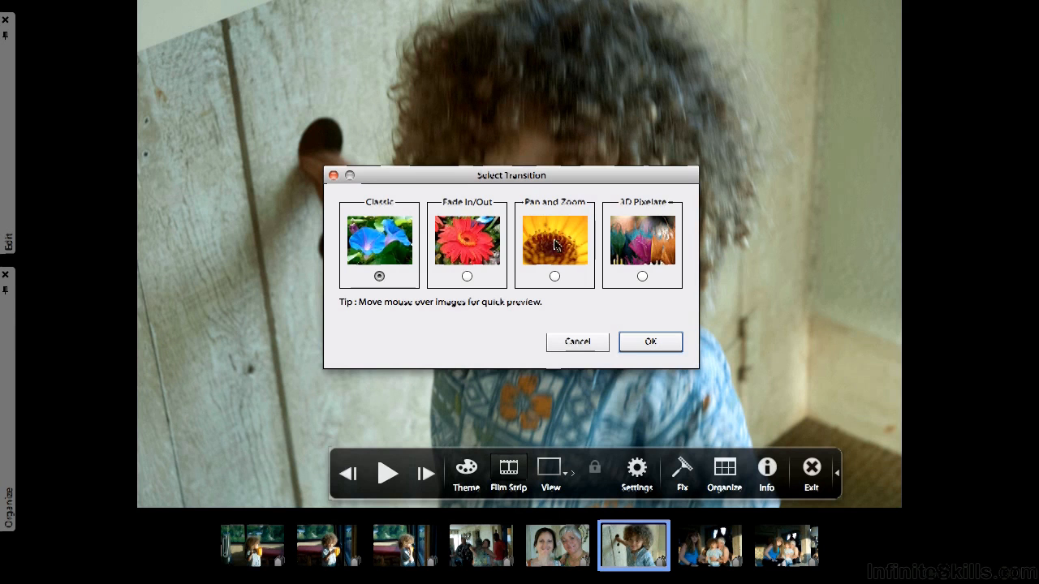
mouse_move(554, 237)
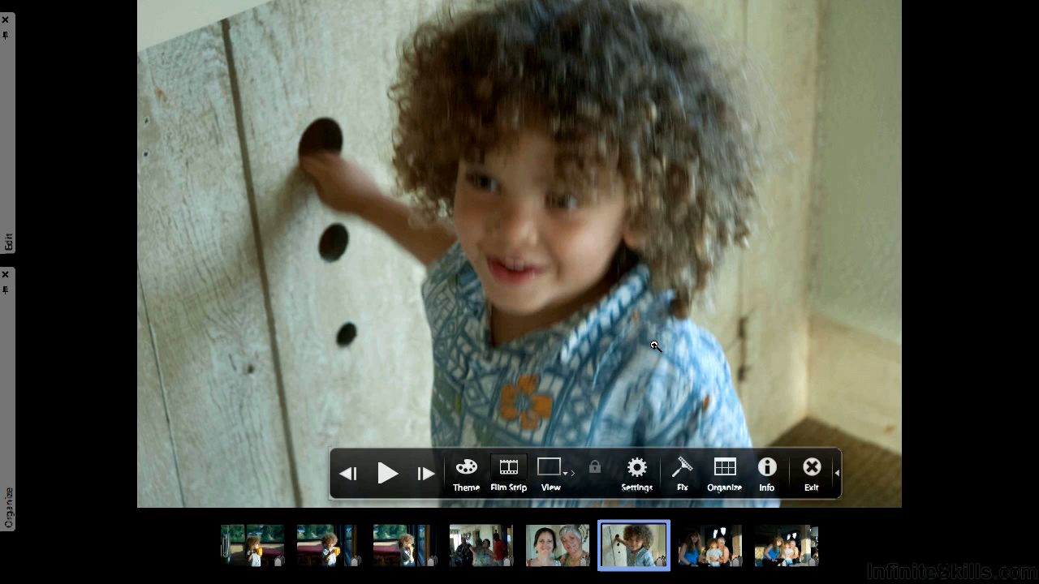
mouse_move(388, 473)
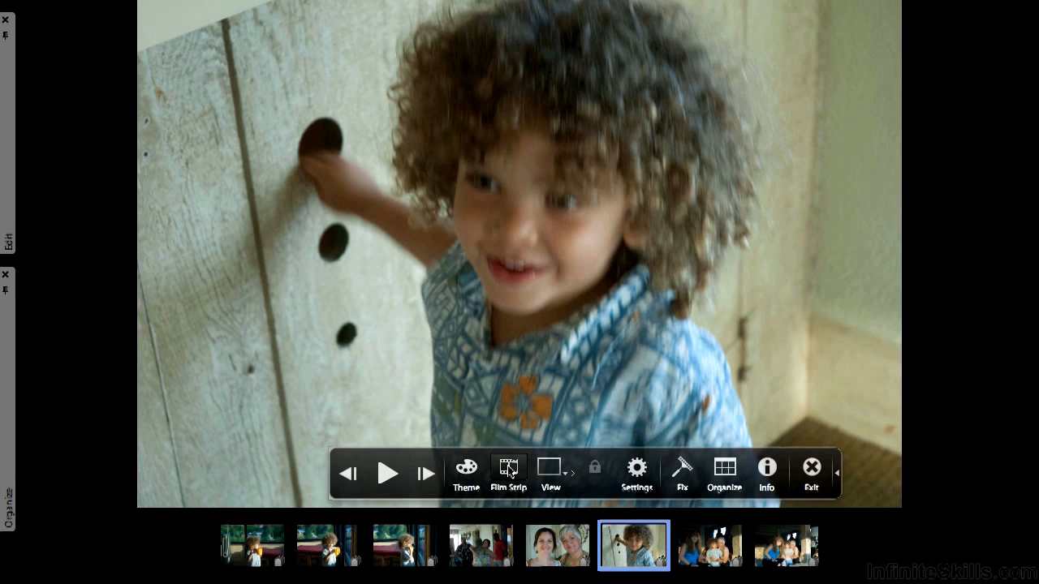
click(508, 469)
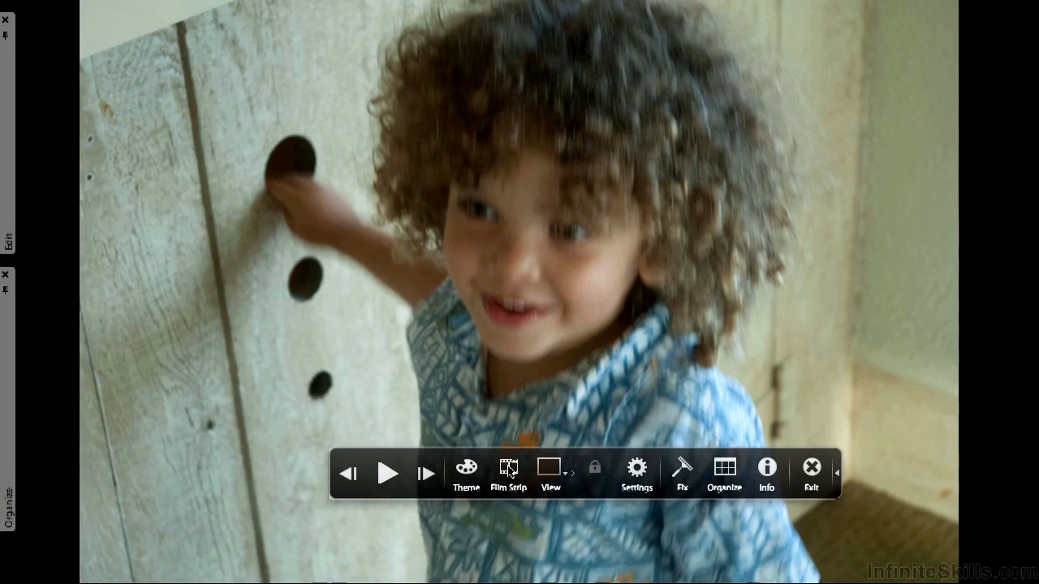
click(549, 466)
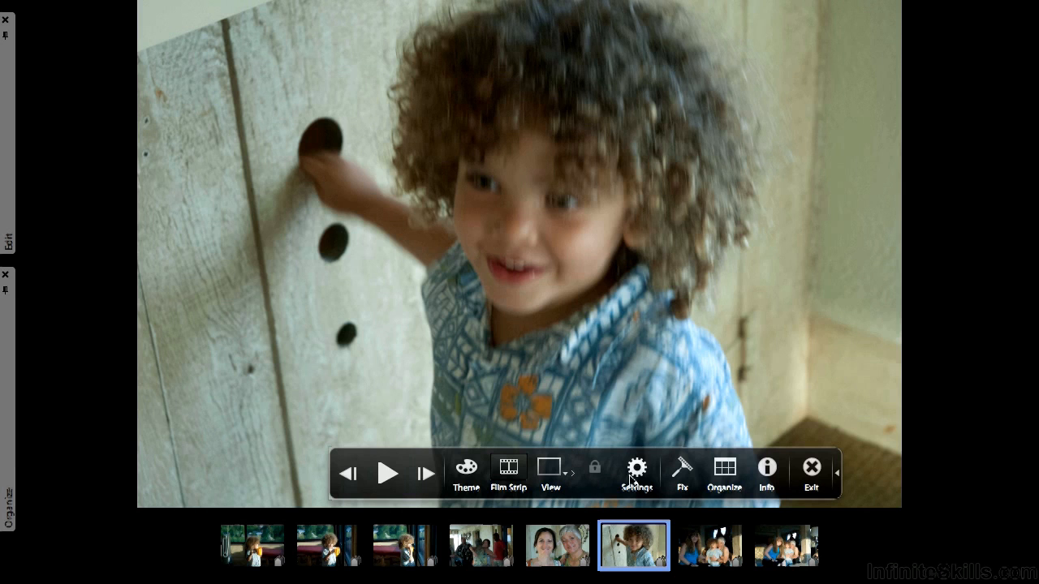
Review the Full Screen View Options and close them unchanged
click(637, 472)
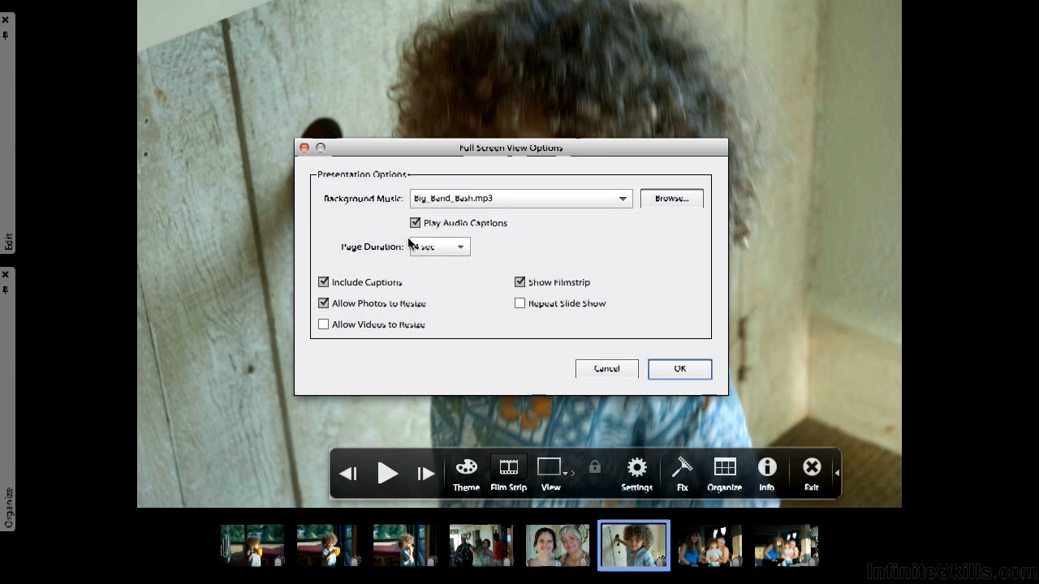
mouse_move(390, 294)
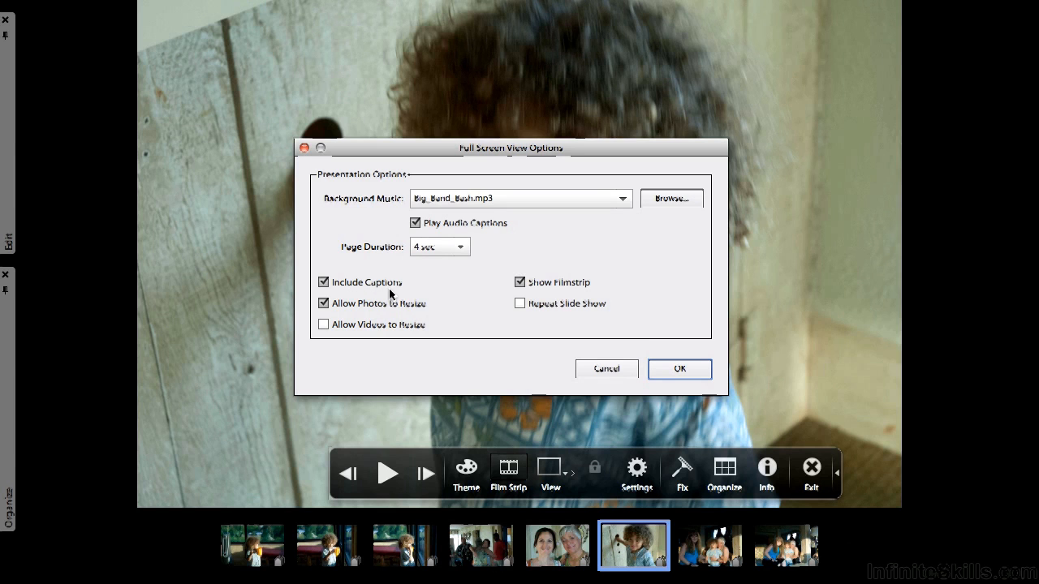
mouse_move(393, 331)
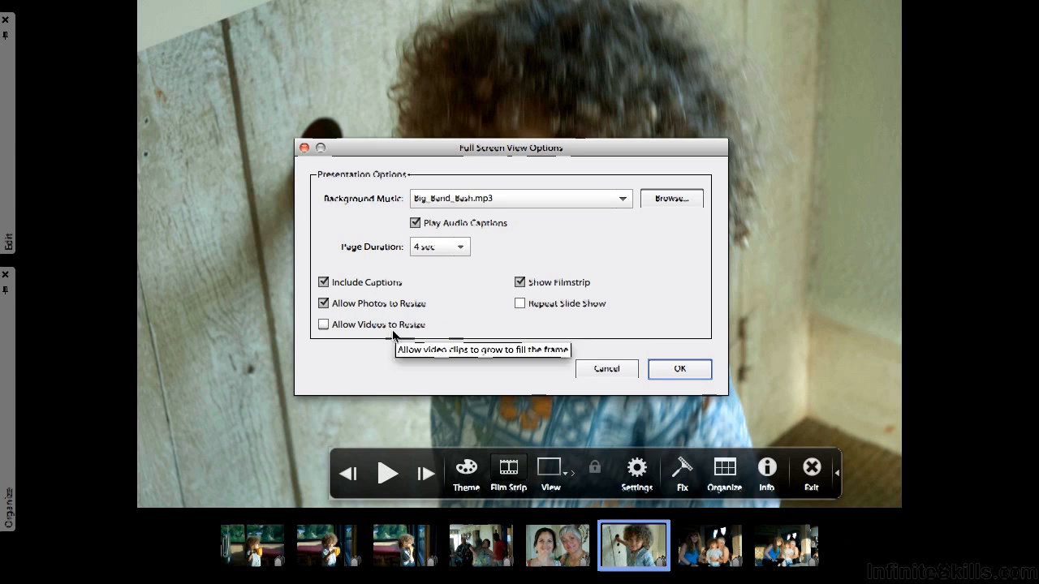
mouse_move(608, 288)
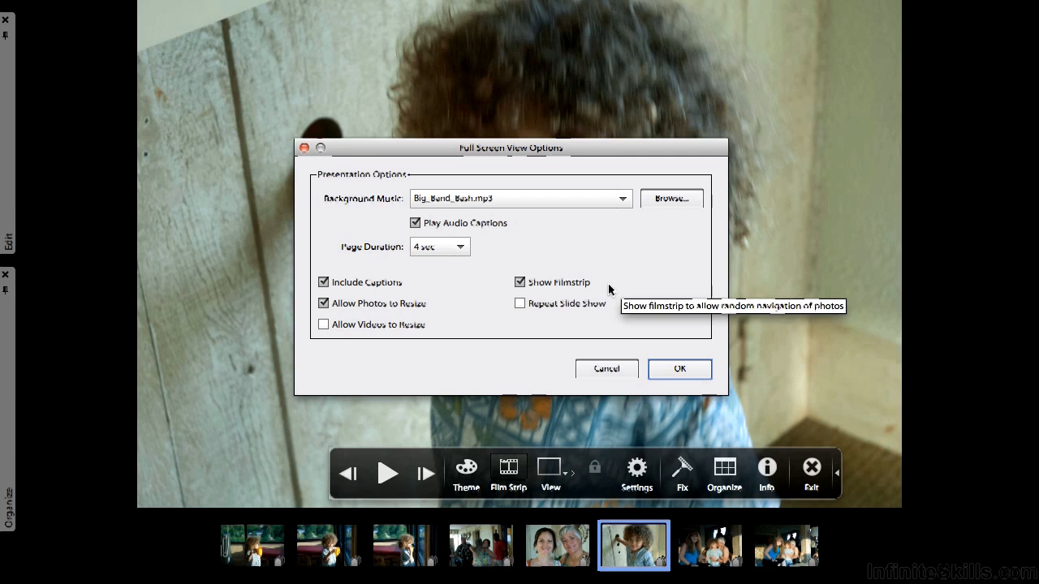
mouse_move(589, 324)
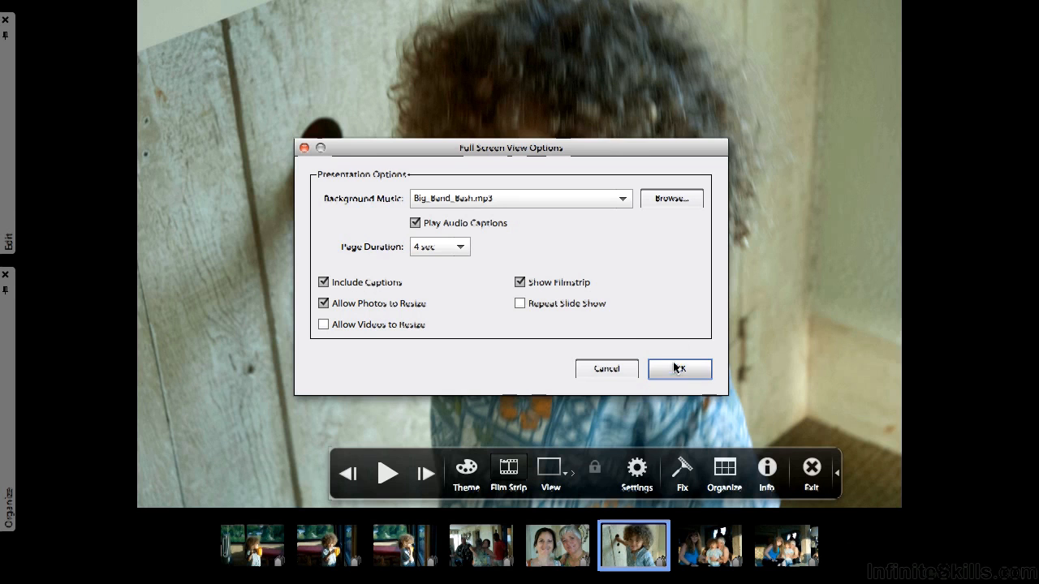
click(678, 369)
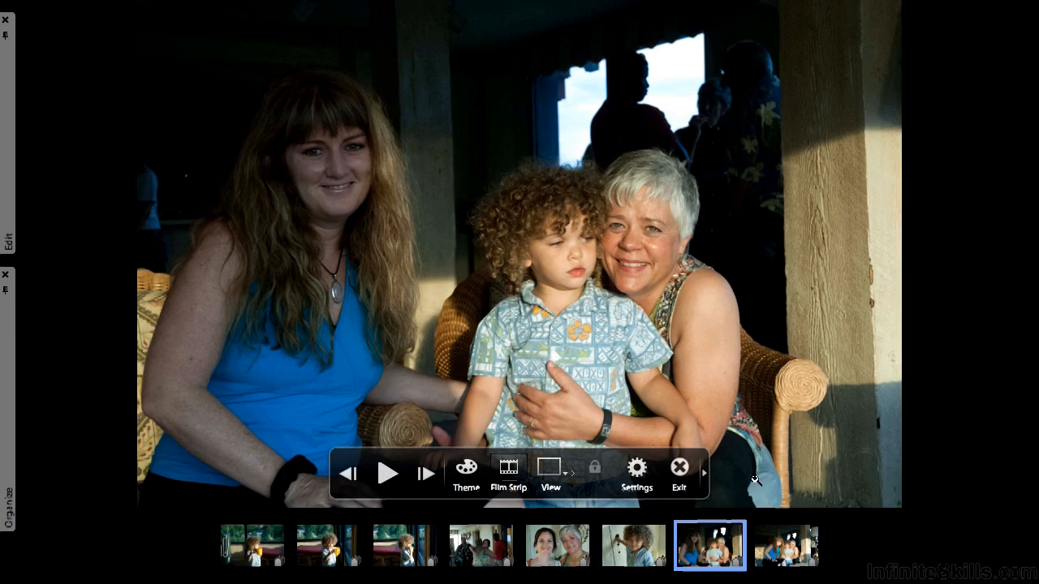
Set the full-screen slideshow's Background Music to None
click(636, 467)
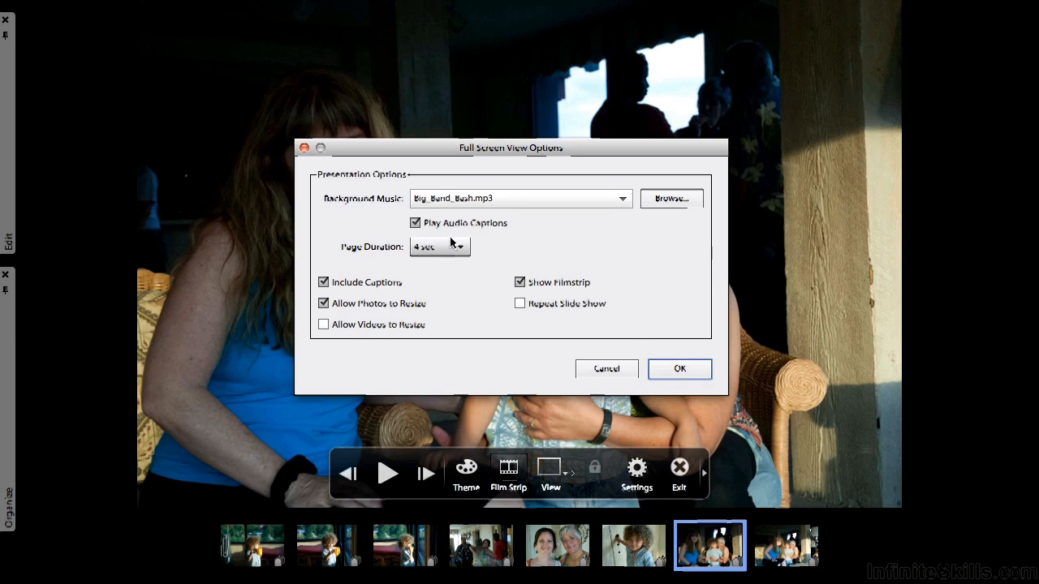
click(621, 199)
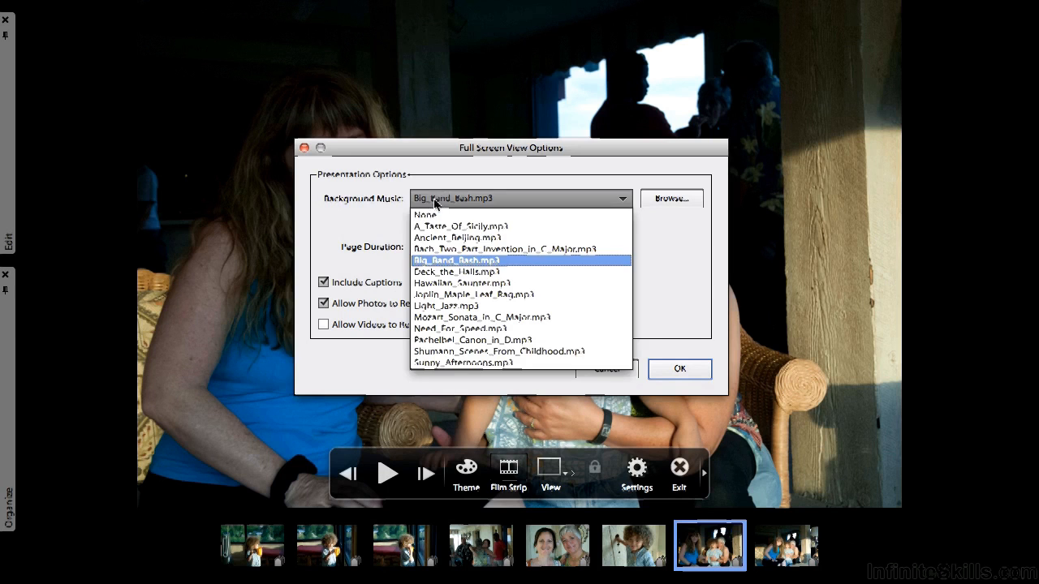
click(423, 215)
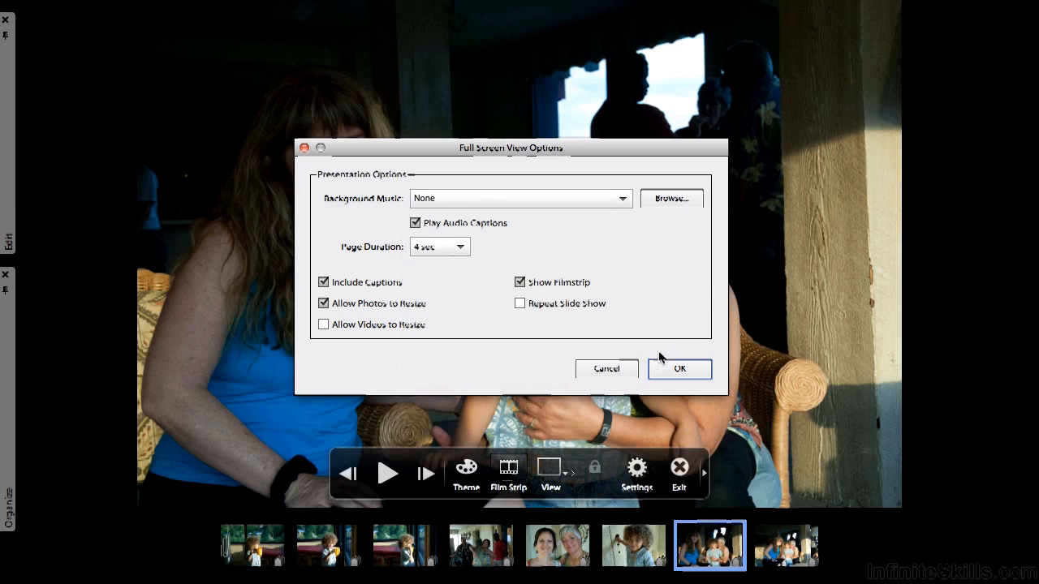
click(680, 368)
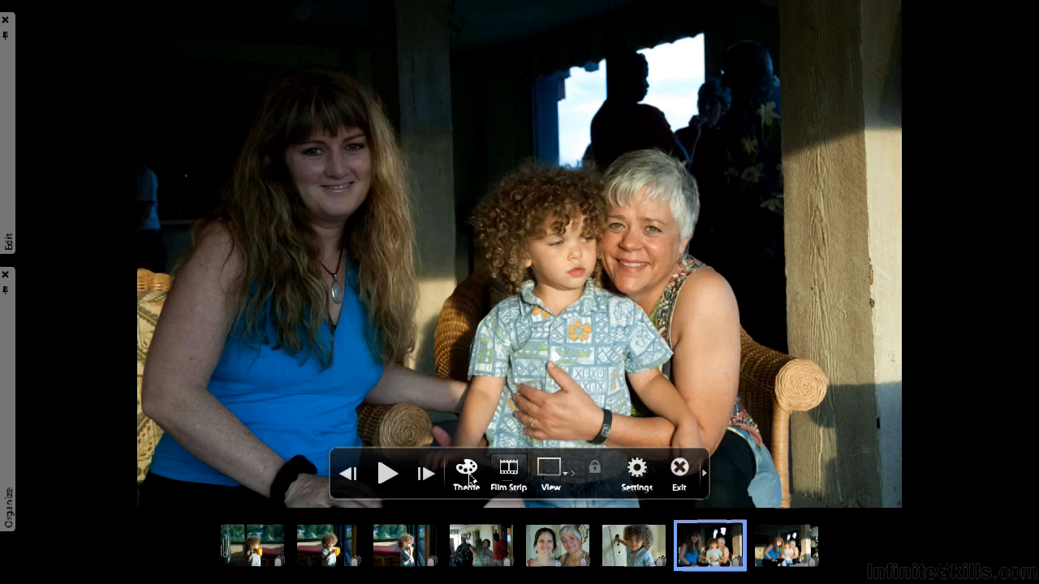
Change the slideshow theme to the 3D Pixelate transition and play it to the last photo
click(465, 473)
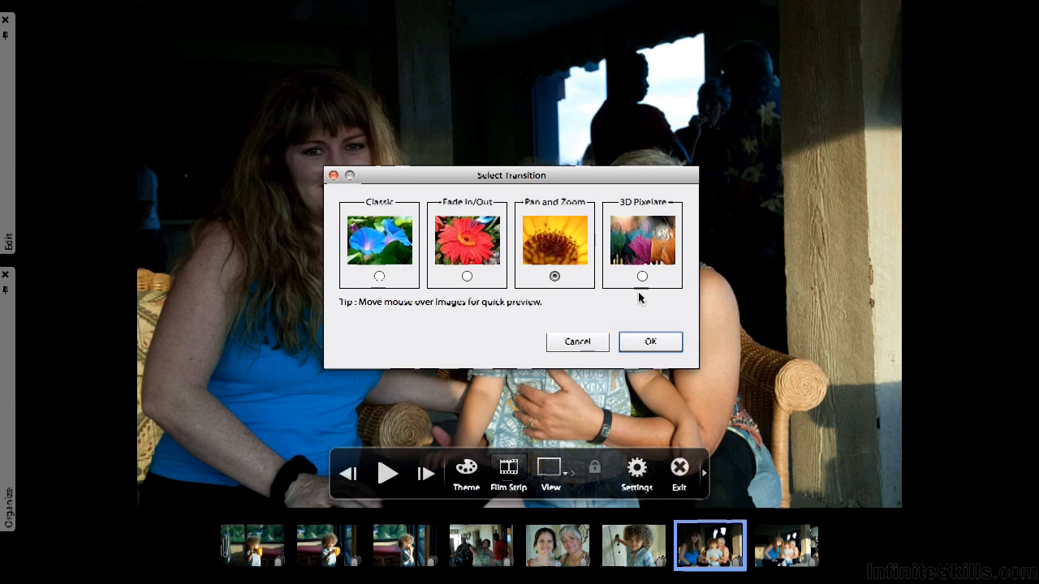
click(641, 276)
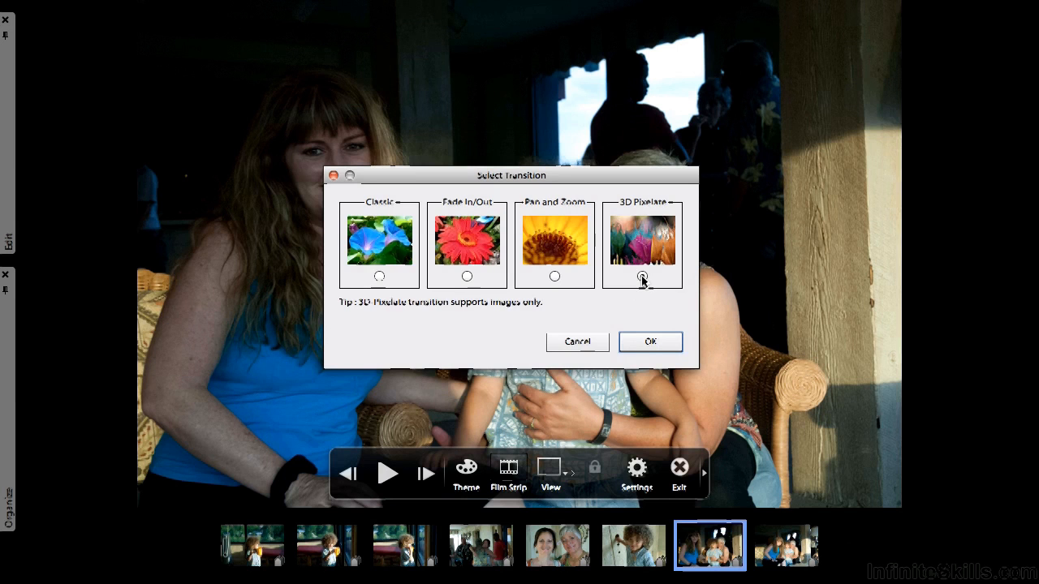
click(649, 342)
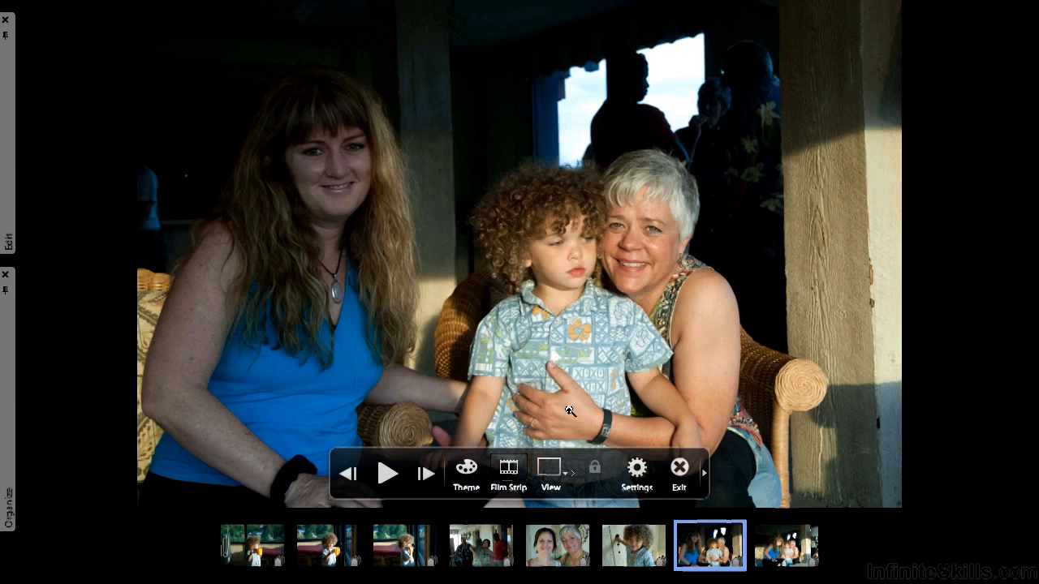
click(387, 473)
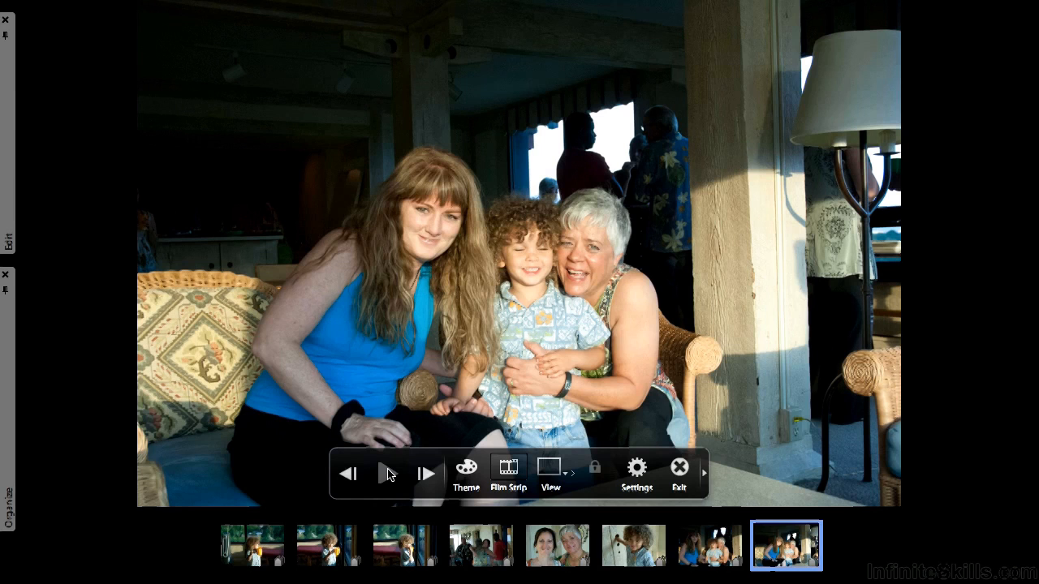
Exit full-screen playback and open the right-click menu for the Slideshow album under Local Albums
click(679, 467)
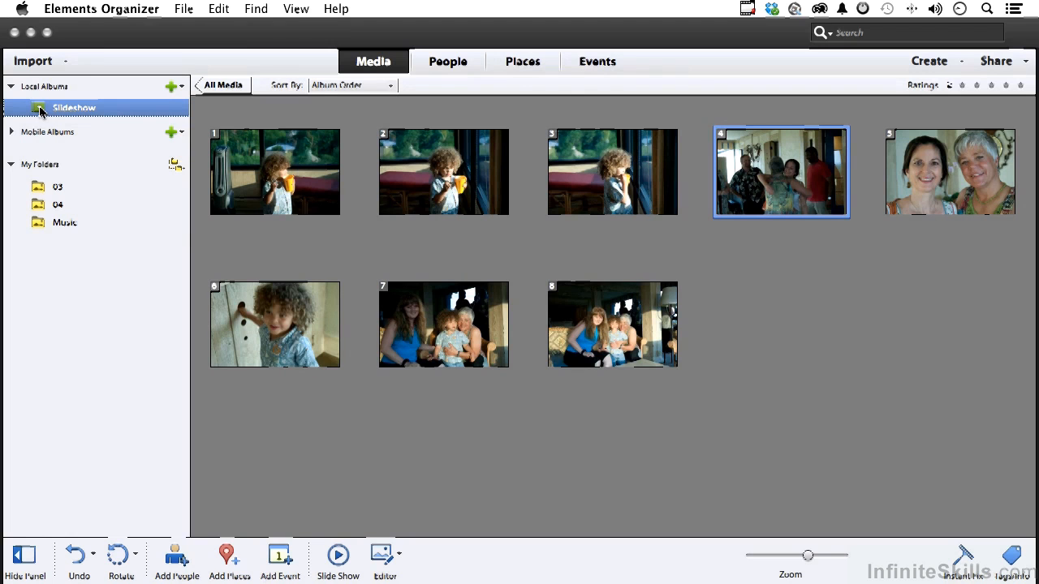
right_click(74, 107)
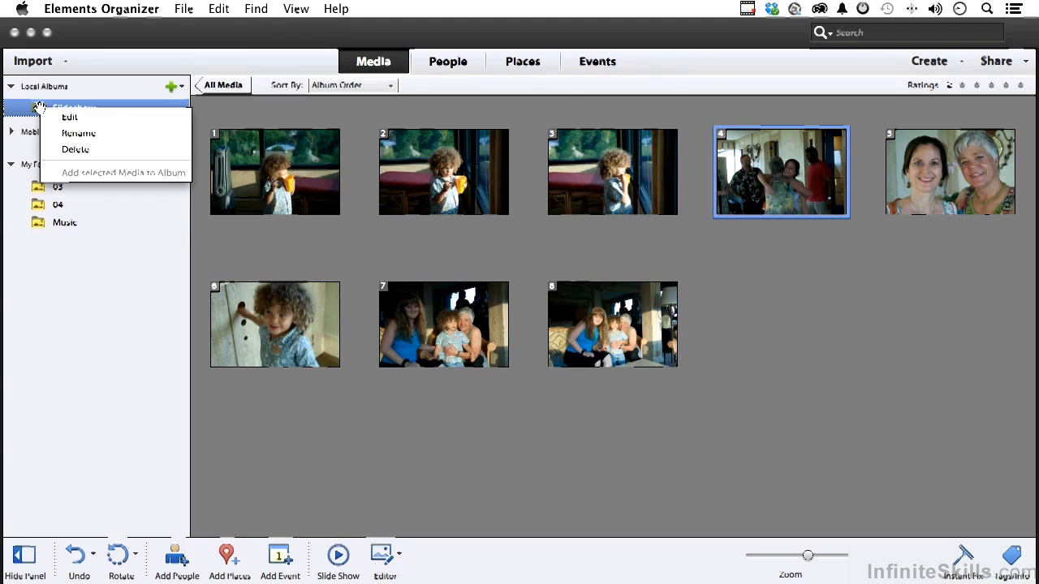